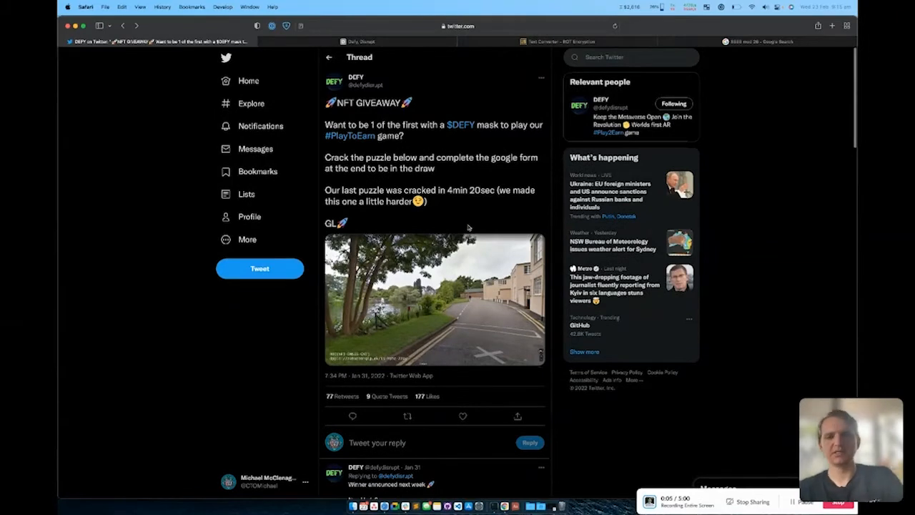
pyautogui.moveTo(463, 177)
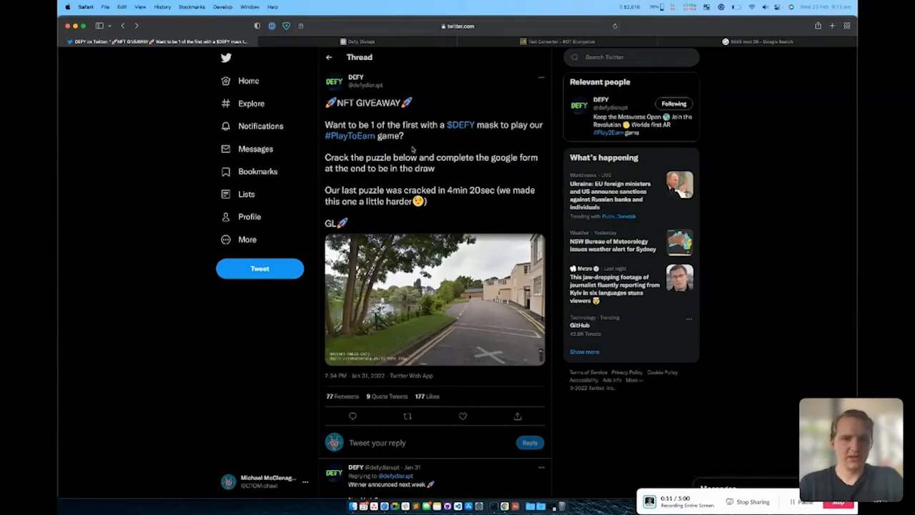
# Step: Read the DEFY game description and scroll to the Virtual Private Mask NFTs artwork
pyautogui.doubleClick(336, 156)
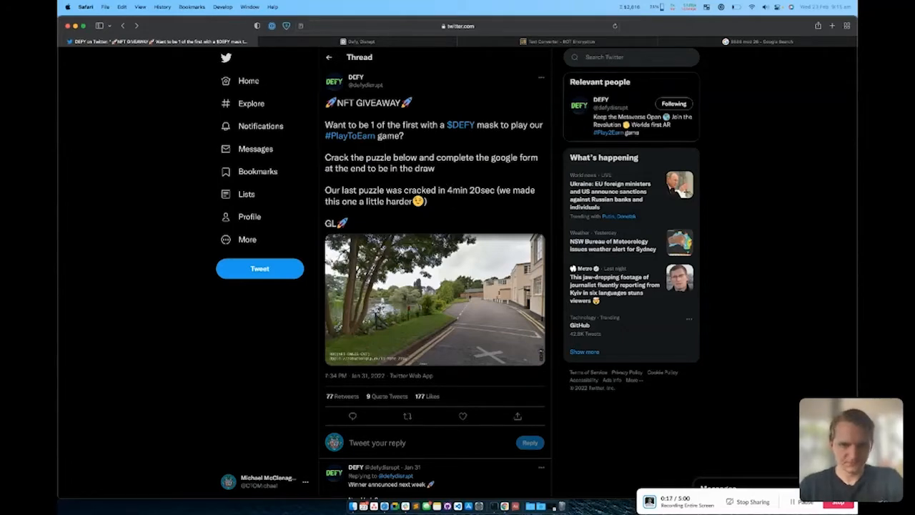
pyautogui.click(435, 299)
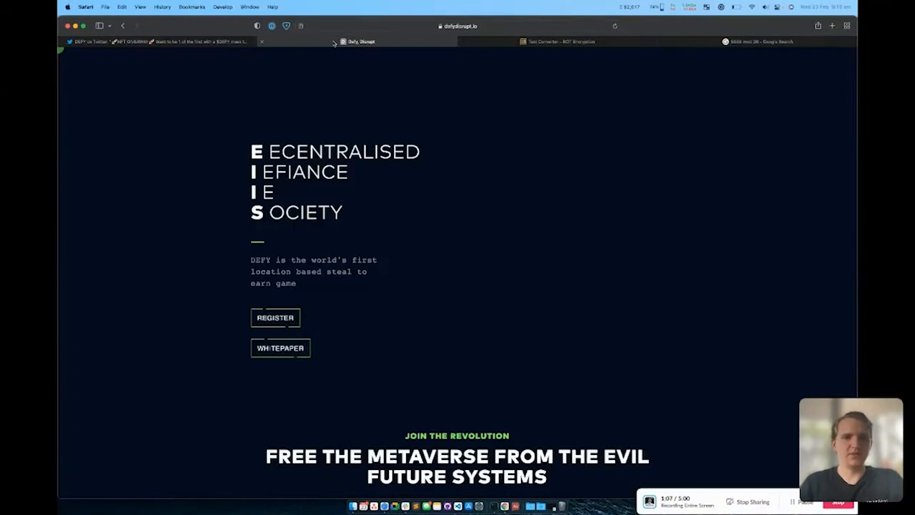
pyautogui.scroll(-3)
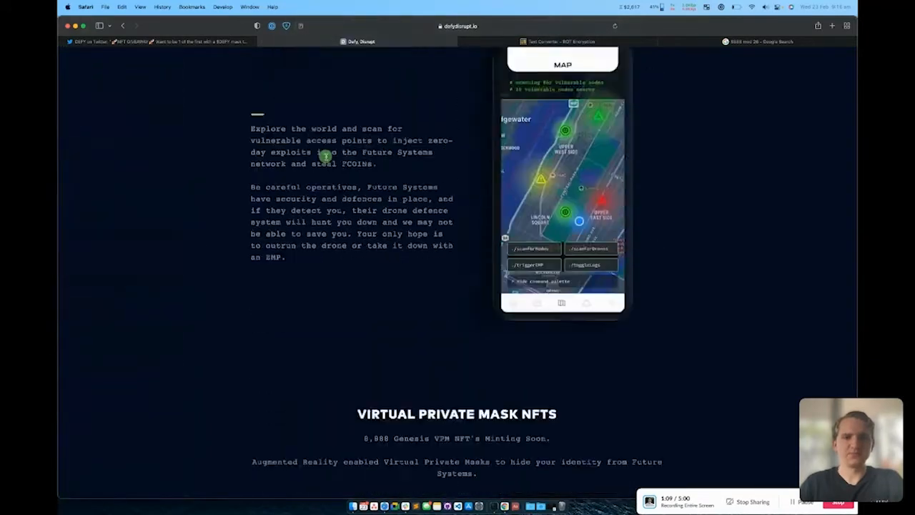
pyautogui.scroll(-3)
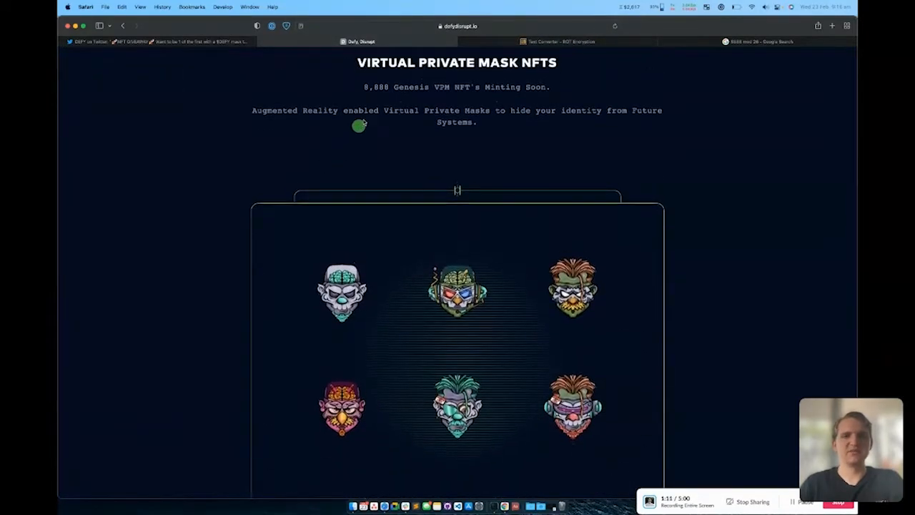
pyautogui.moveTo(389, 97)
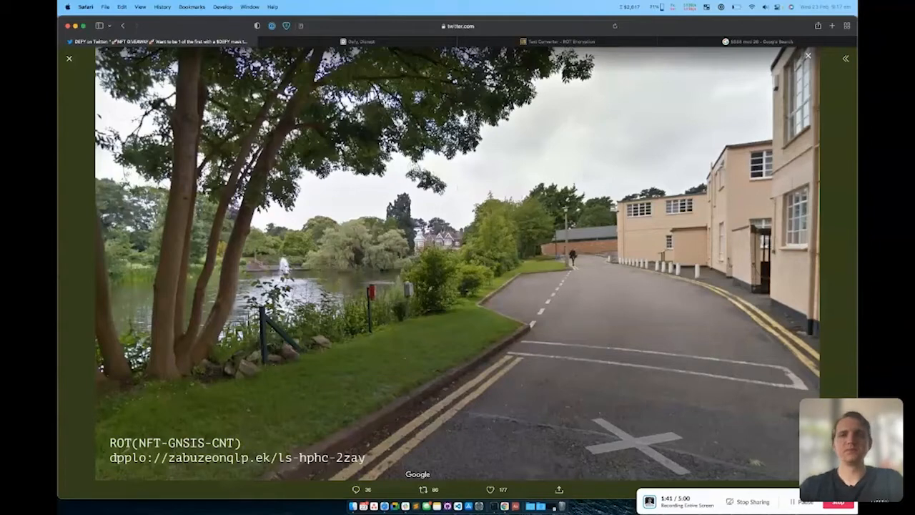
pyautogui.moveTo(632, 174)
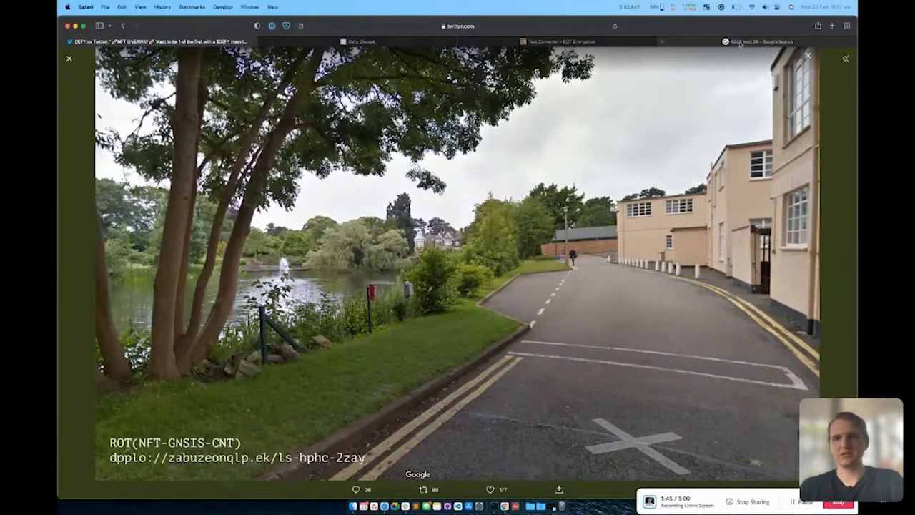
# Step: Move to the Google results for 8888 mod 26 after reading the image's ROT clue
pyautogui.click(757, 40)
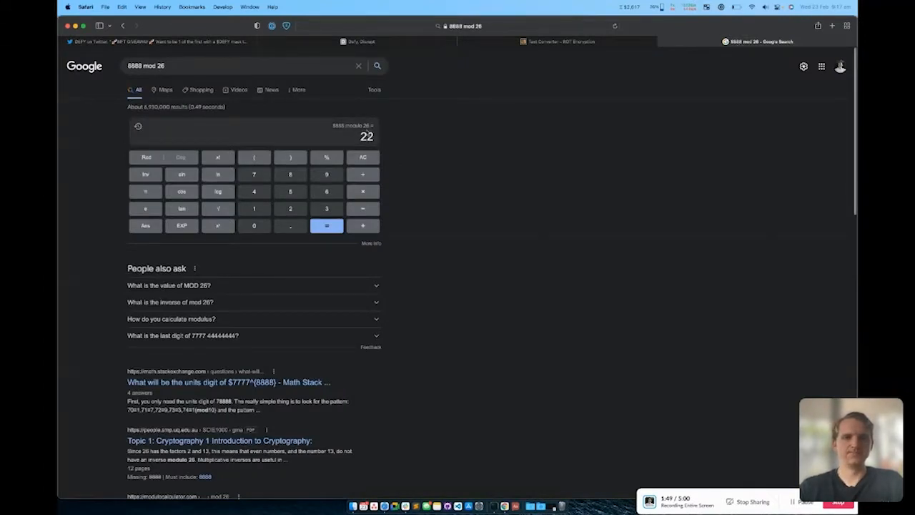
# Step: Check the calculator answer of 22 and head to the ROT converter
pyautogui.click(557, 40)
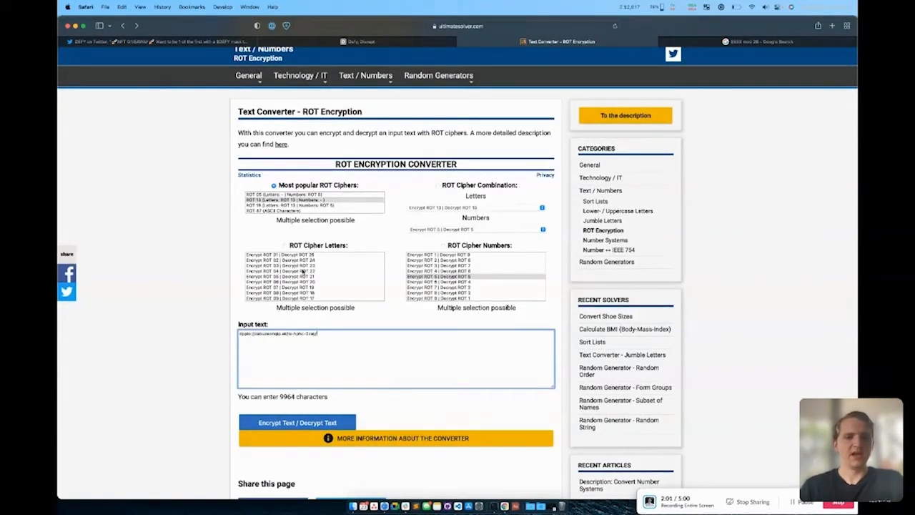
# Step: Decrypt the encoded address with ROT 22 and grab the resulting defydisrupt.io link
pyautogui.click(308, 272)
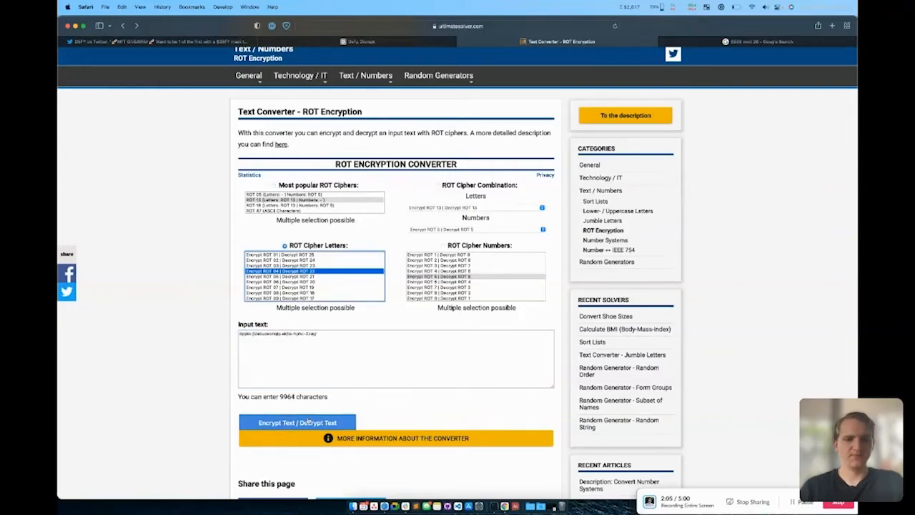
pyautogui.scroll(-3)
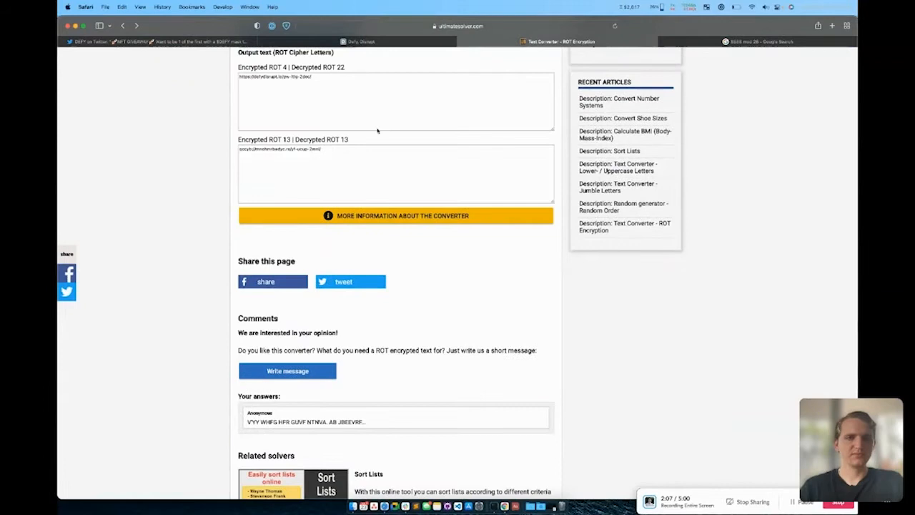
pyautogui.click(395, 100)
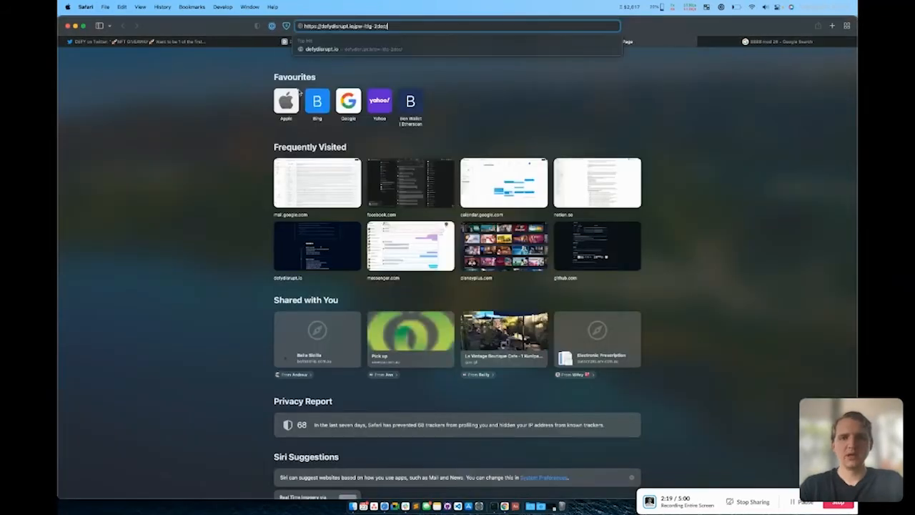
# Step: Load the decoded defydisrupt.io link, hit its password prompt, and return to the converter
pyautogui.press('Return')
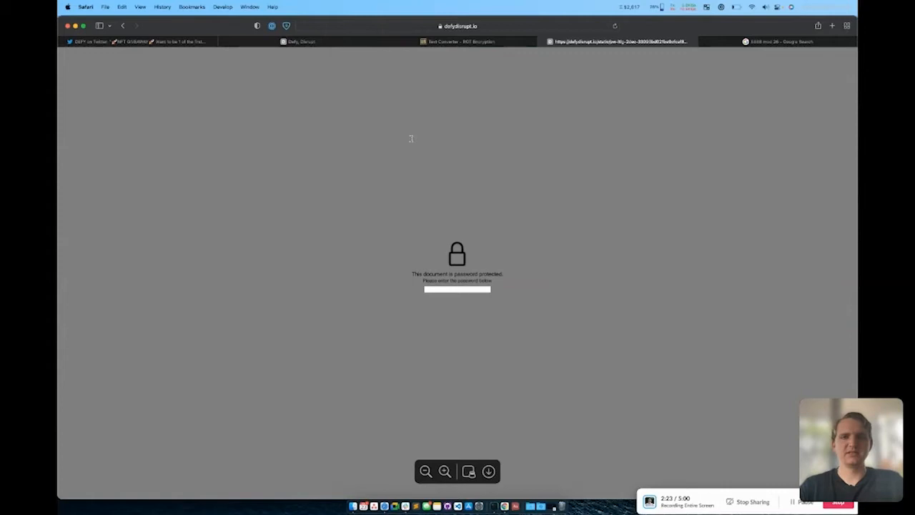
pyautogui.click(457, 26)
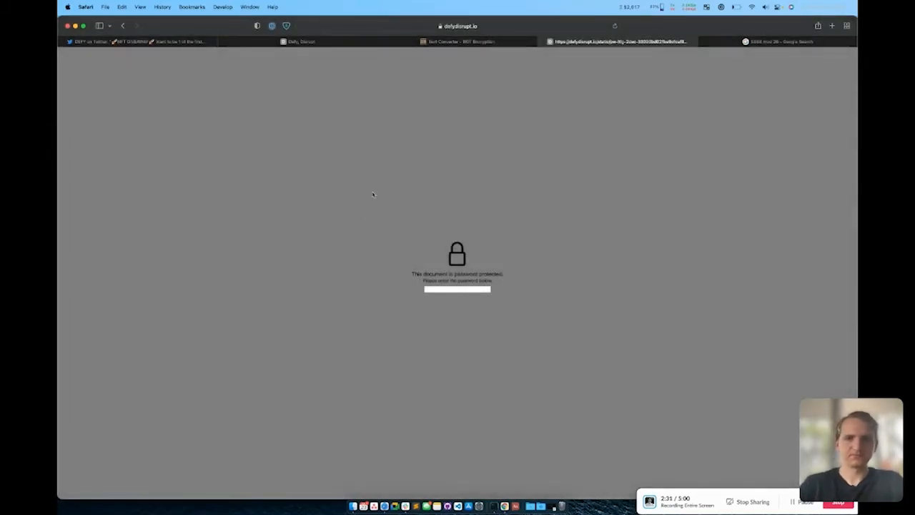
pyautogui.moveTo(278, 128)
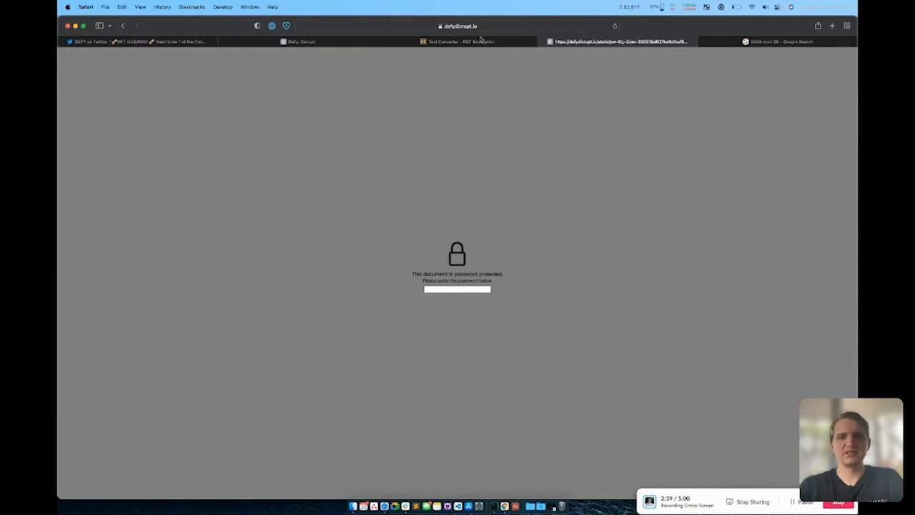
pyautogui.click(457, 40)
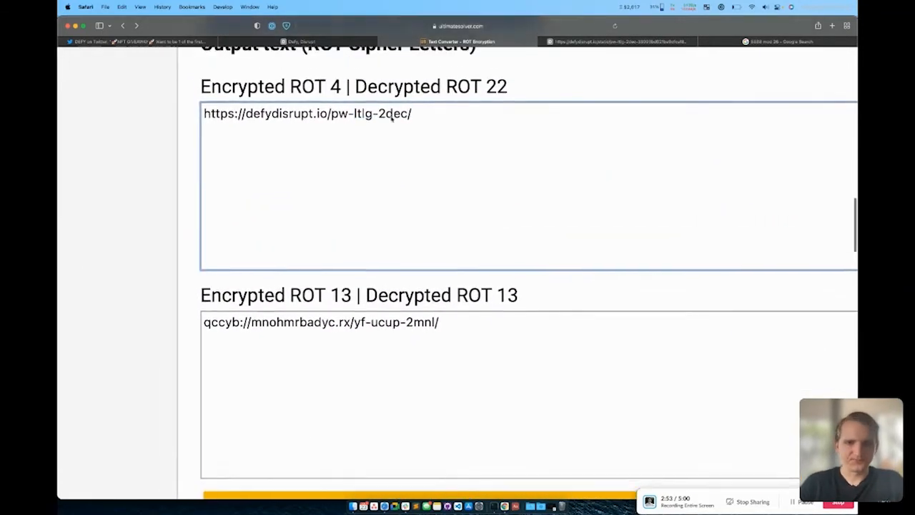
# Step: Select the ending of the decoded URL, then pick a tab from Safari's tab overview
pyautogui.doubleClick(360, 114)
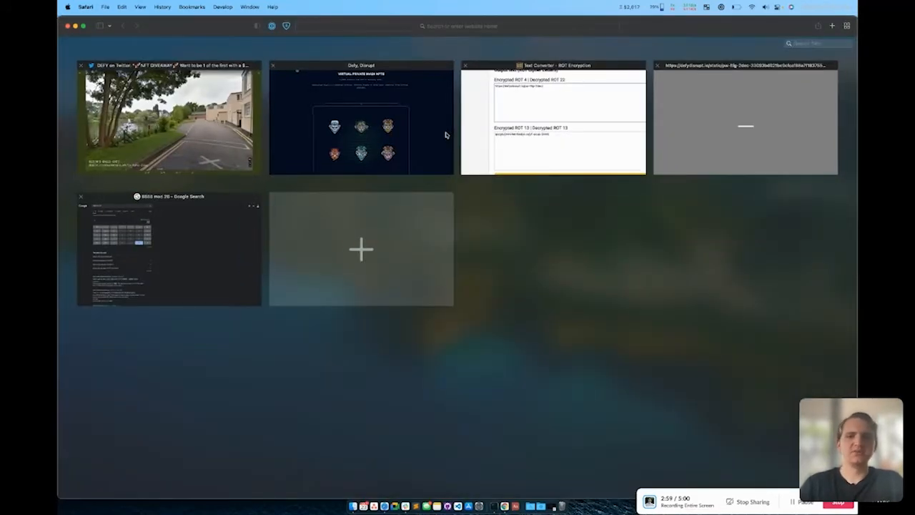
pyautogui.click(169, 117)
pyautogui.write('imag')
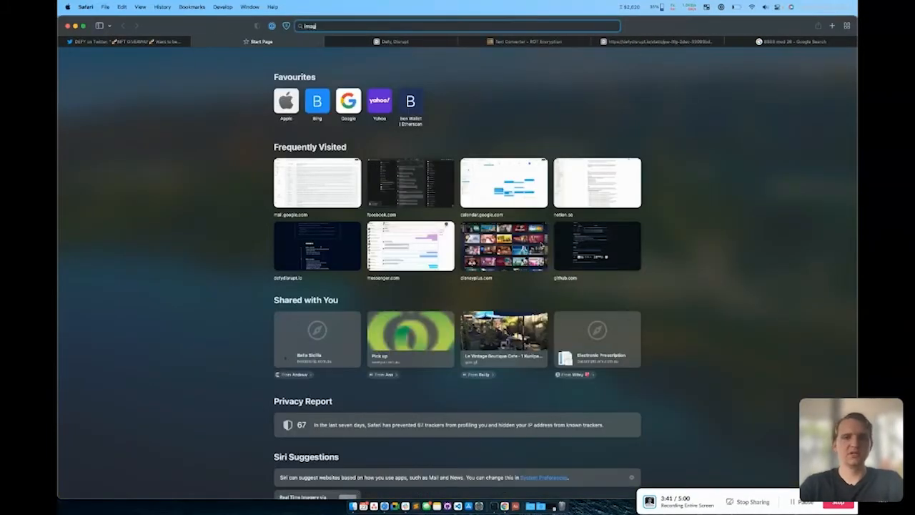
# Step: Reverse-search the puzzle's street photo and read the Bletchley Park result panel
pyautogui.press('Return')
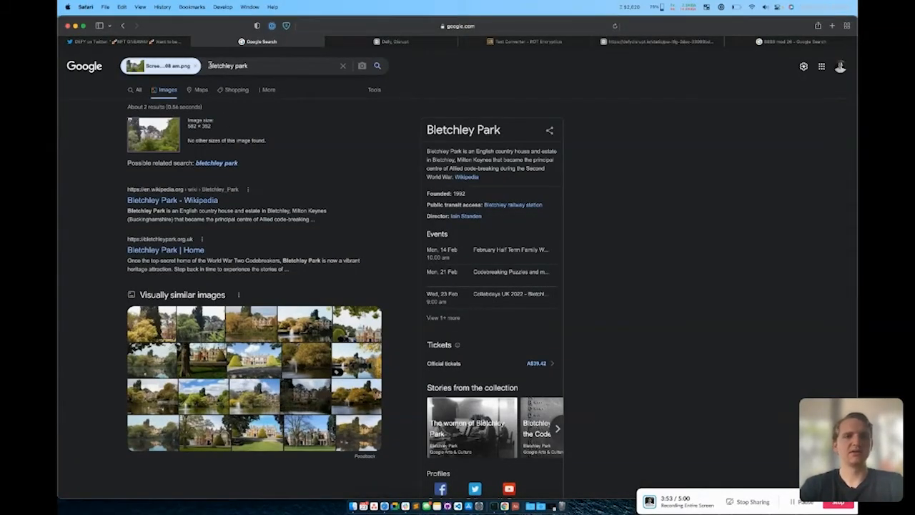
pyautogui.click(264, 66)
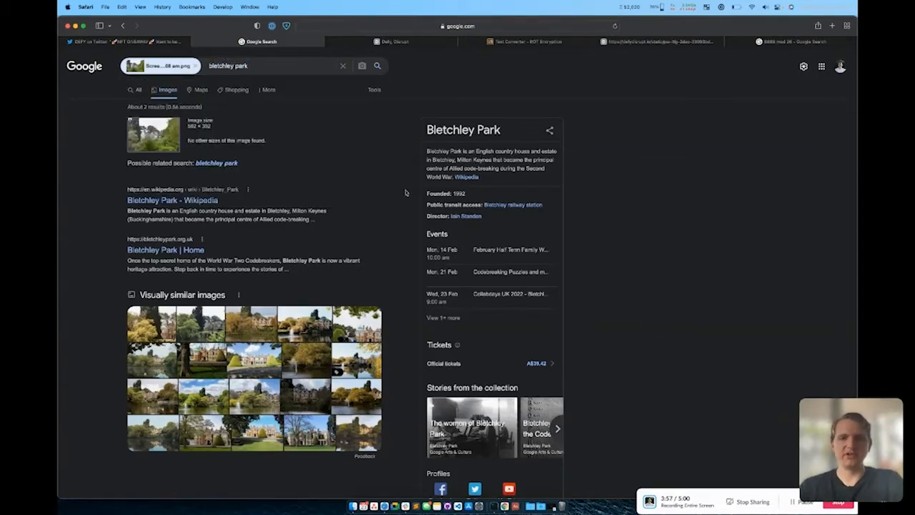
pyautogui.moveTo(375, 195)
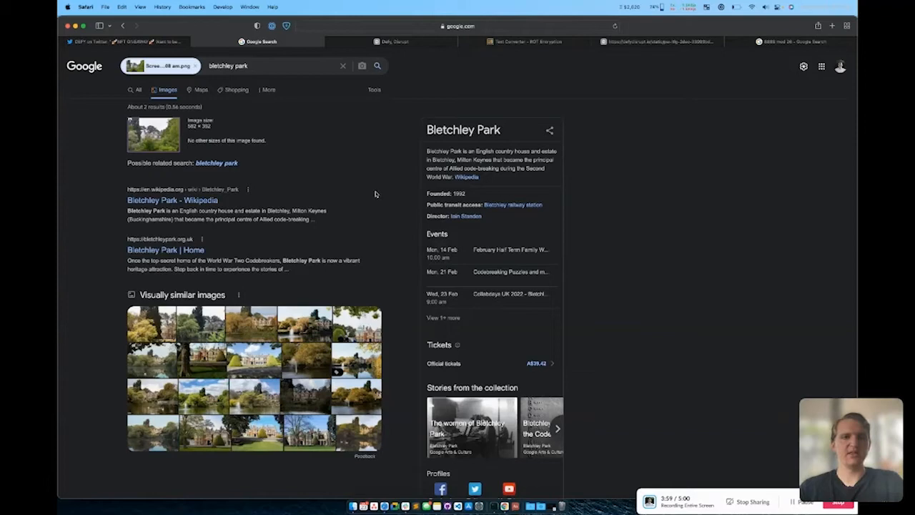
pyautogui.click(272, 66)
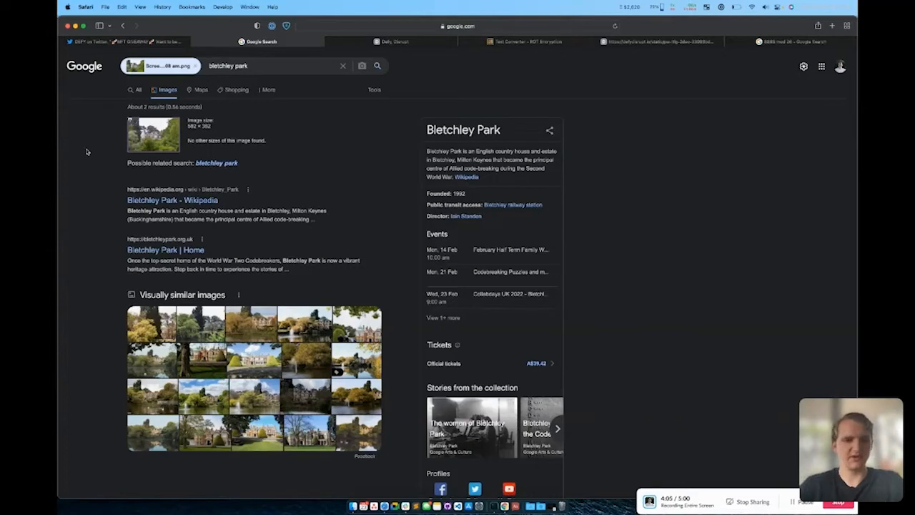
pyautogui.moveTo(232, 111)
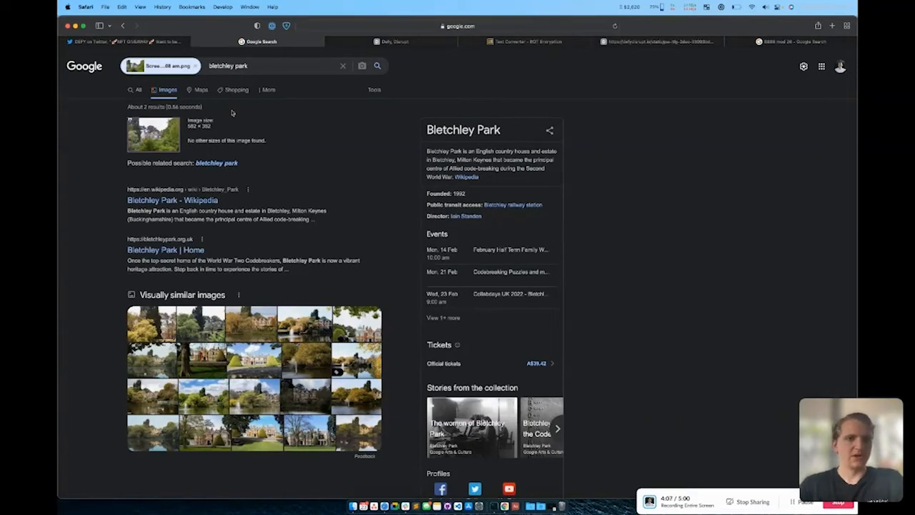
pyautogui.moveTo(251, 95)
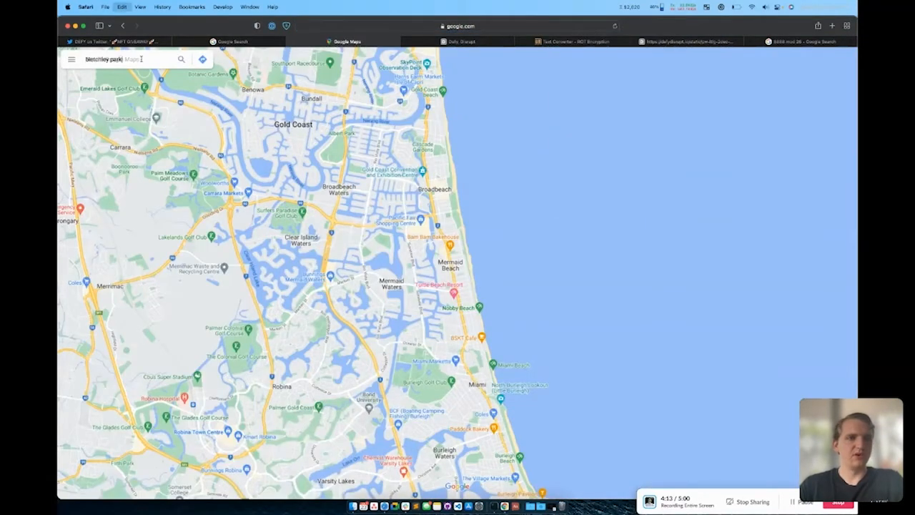
# Step: Search Google Maps for Bletchley Park and compare the map with the lakeside-road clue photo
pyautogui.press('Return')
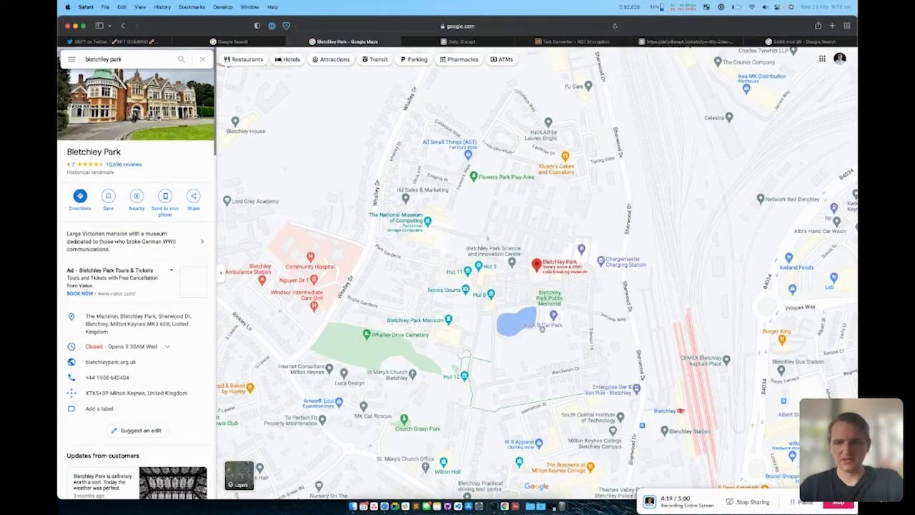
pyautogui.click(107, 40)
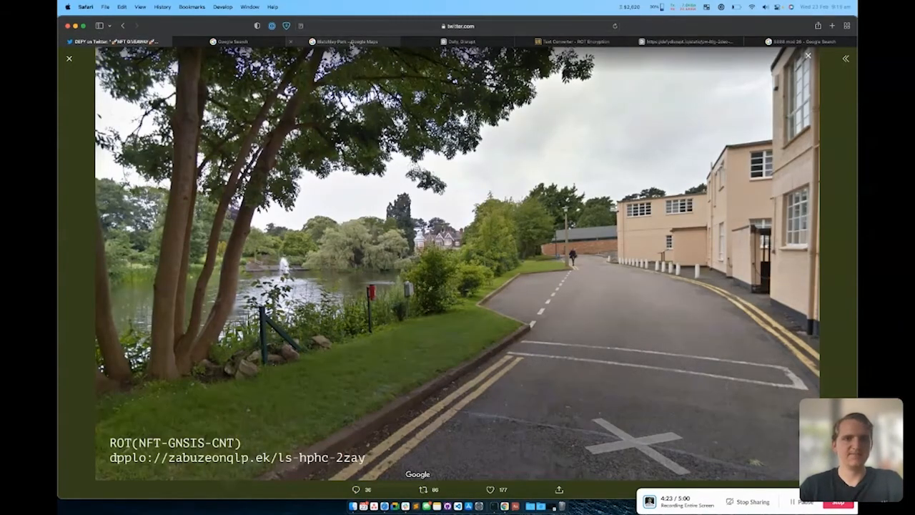
pyautogui.click(345, 40)
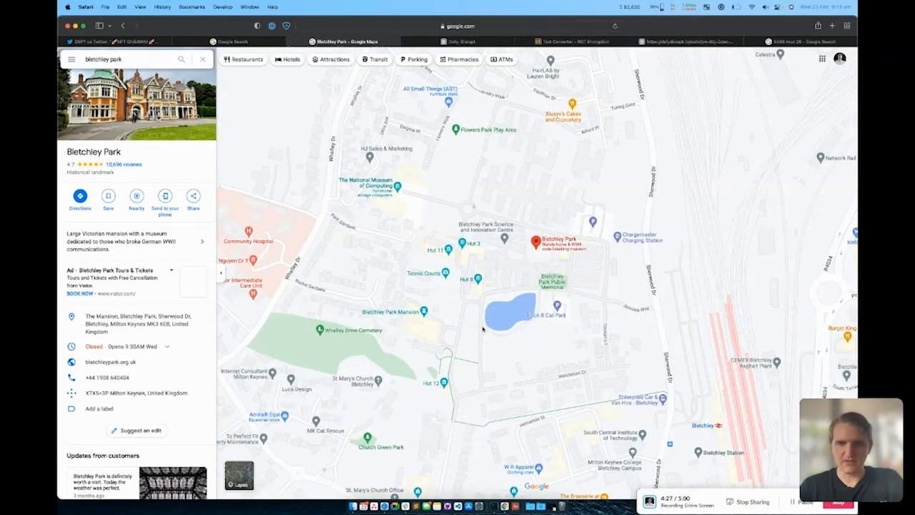
pyautogui.moveTo(541, 317)
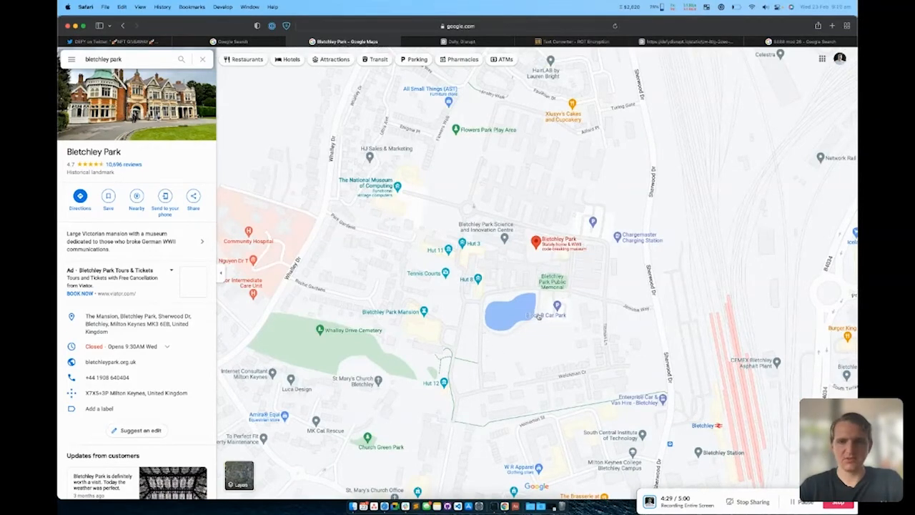
pyautogui.click(538, 312)
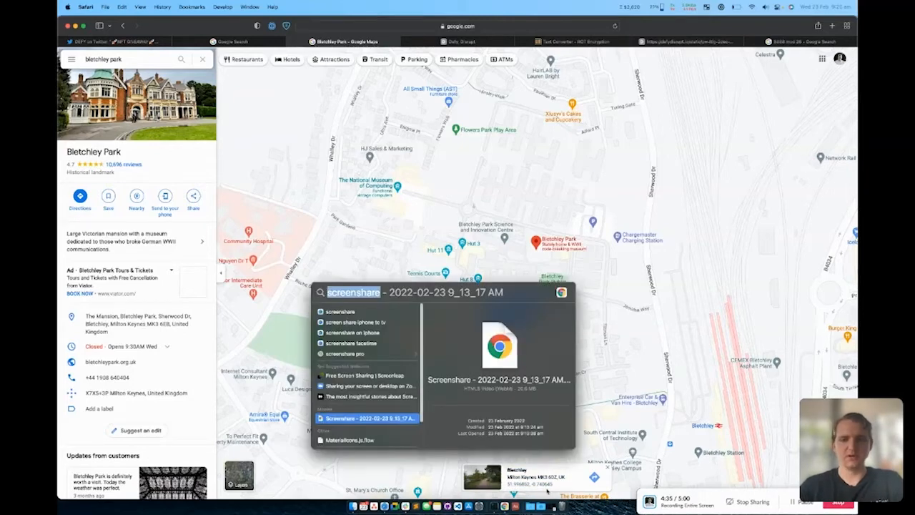
# Step: Enter the coordinates 51.99,-0.74 into Spotlight, then switch to the DEFY website
pyautogui.write('51.99 usd to aud')
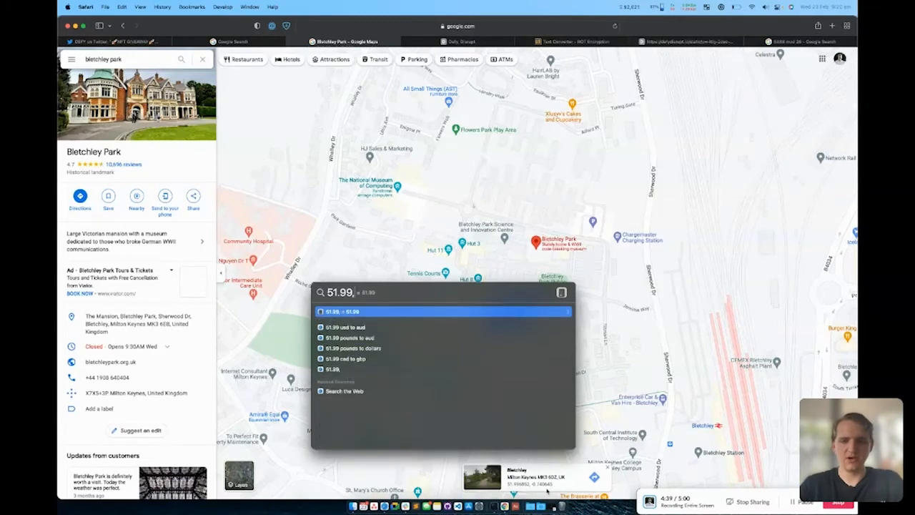
pyautogui.write('-0.')
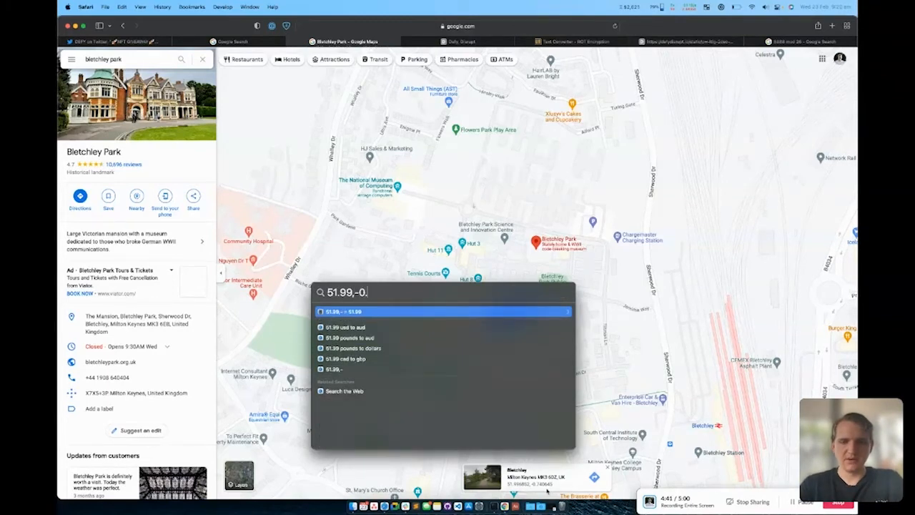
pyautogui.write('74')
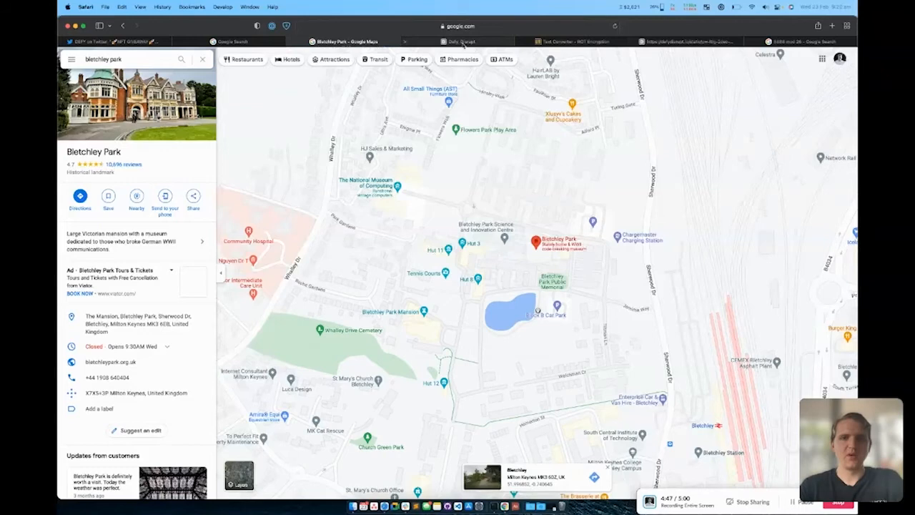
pyautogui.click(460, 40)
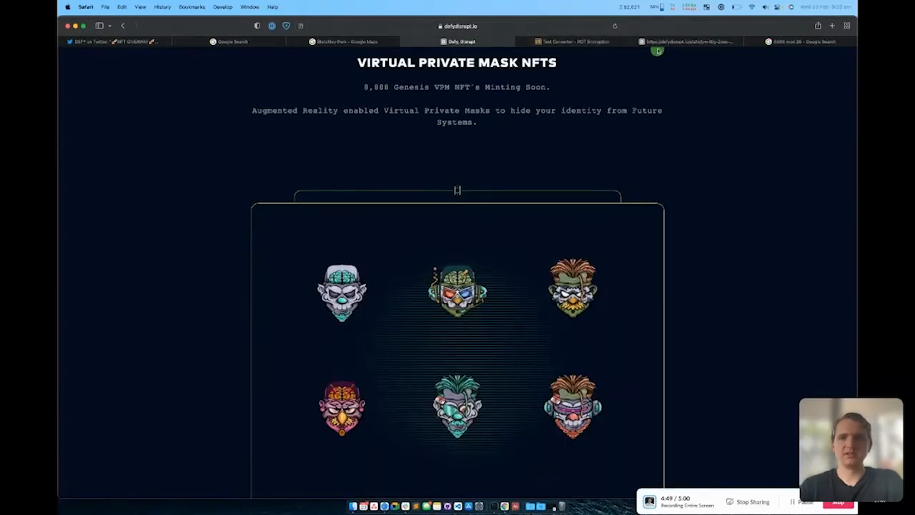
# Step: Unlock the protected defydisrupt.io document to reveal the Enigma settings and cipher text
pyautogui.click(686, 40)
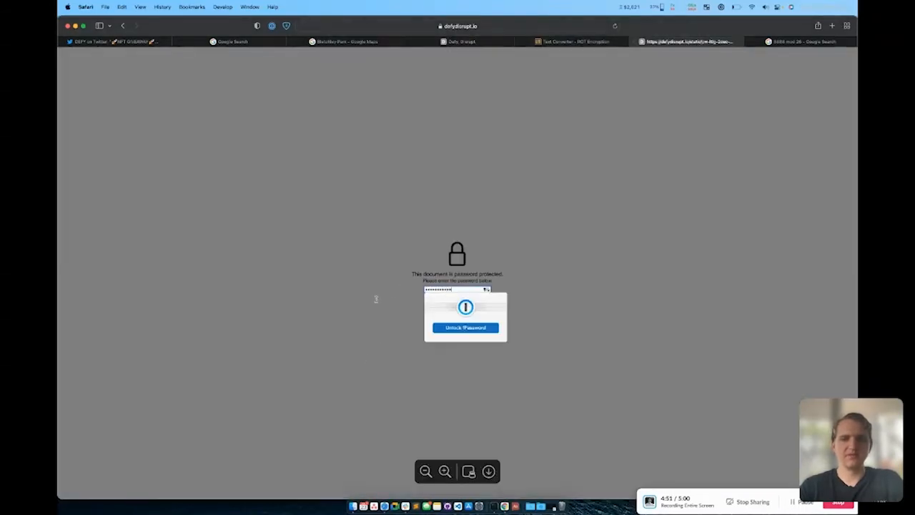
pyautogui.click(465, 328)
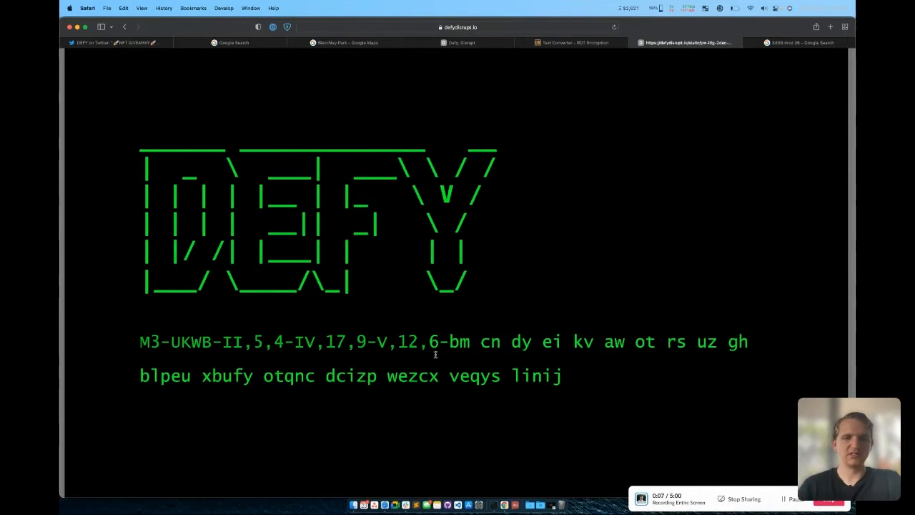
pyautogui.moveTo(143, 379)
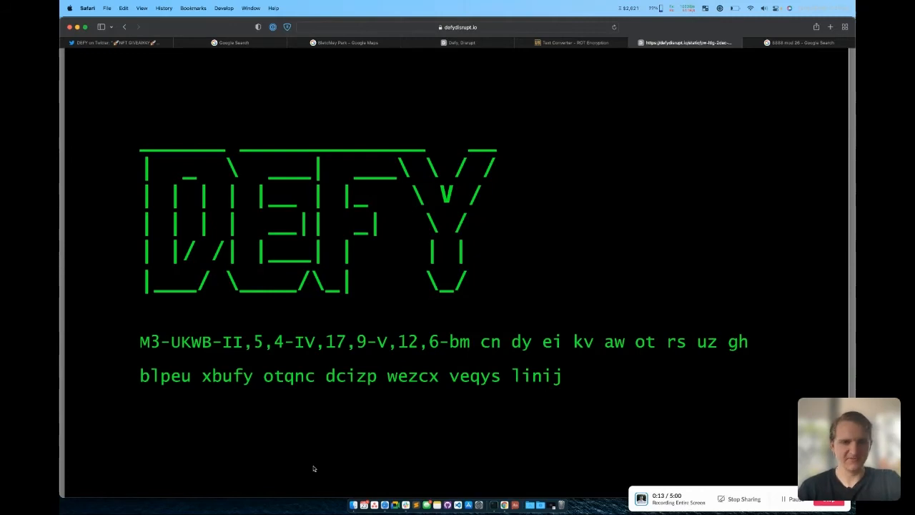
pyautogui.moveTo(268, 344)
pyautogui.write('M3-UKWB-II')
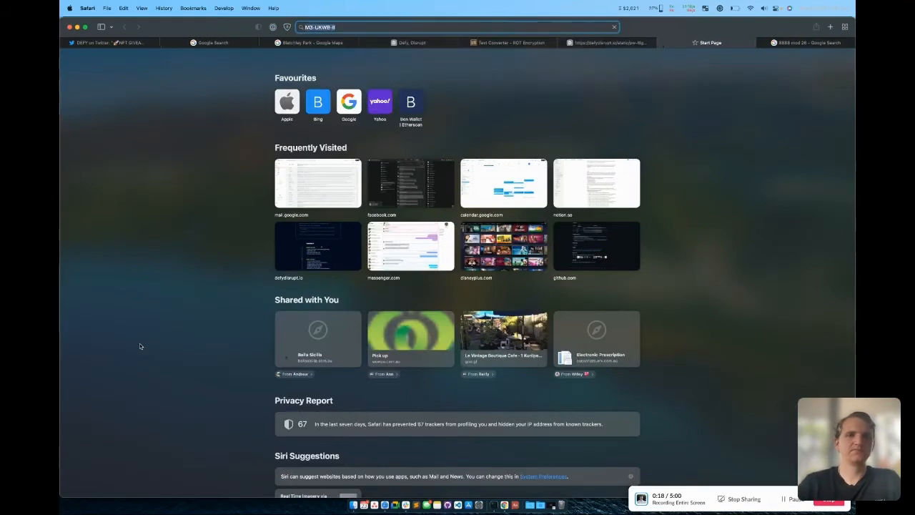
# Step: Search Google for M3-UKWB-II and open the Cryptii Enigma machine result
pyautogui.press('Return')
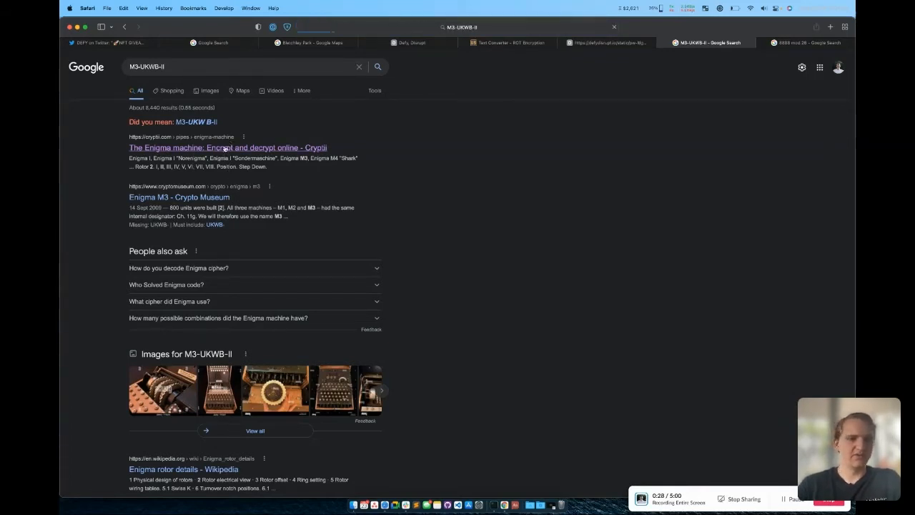
pyautogui.click(228, 148)
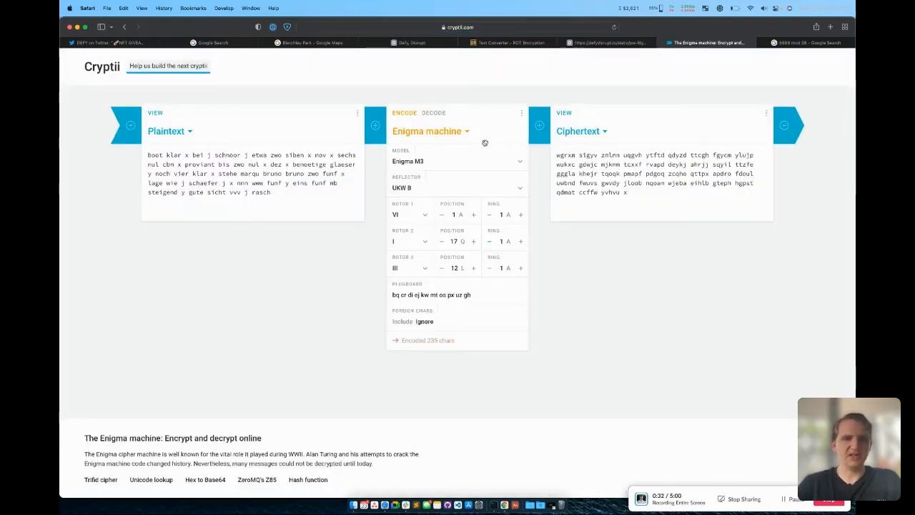
pyautogui.moveTo(627, 112)
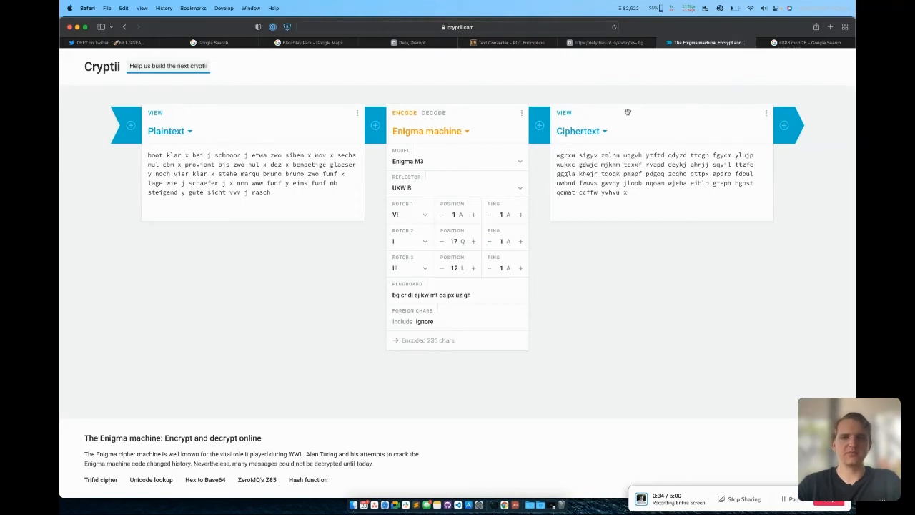
pyautogui.moveTo(683, 66)
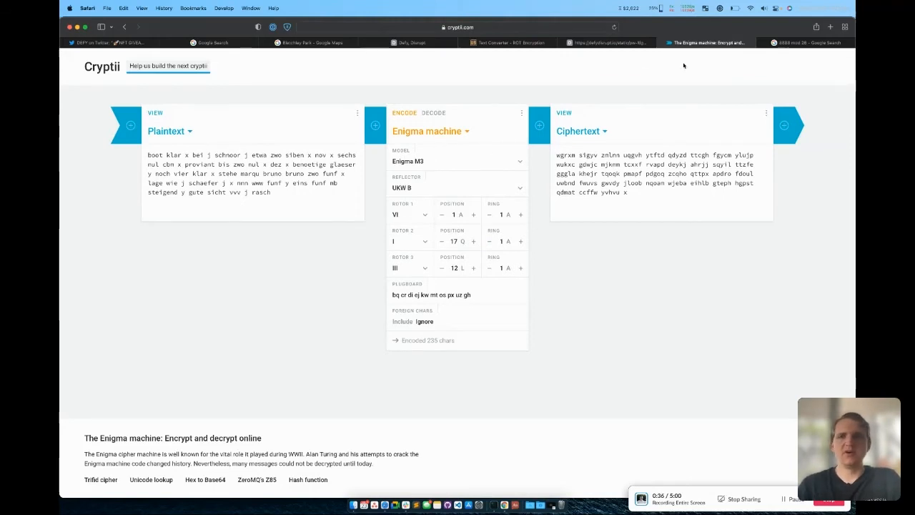
# Step: Check the DEFY settings line and adjust the first rotor's ring setting in Cryptii
pyautogui.click(606, 43)
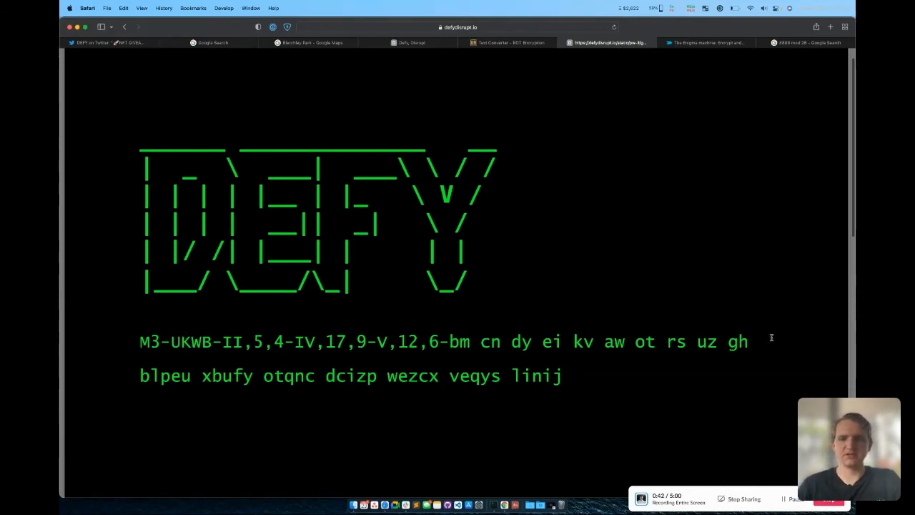
pyautogui.click(704, 43)
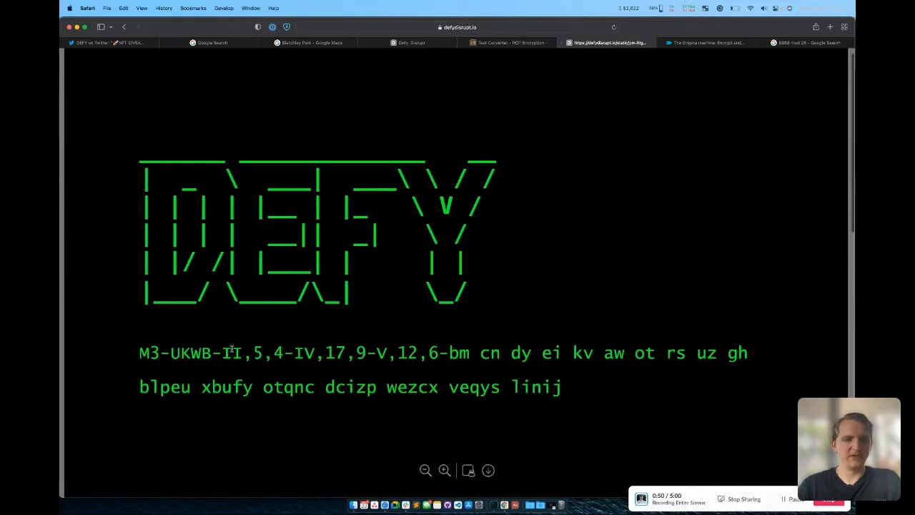
pyautogui.click(703, 43)
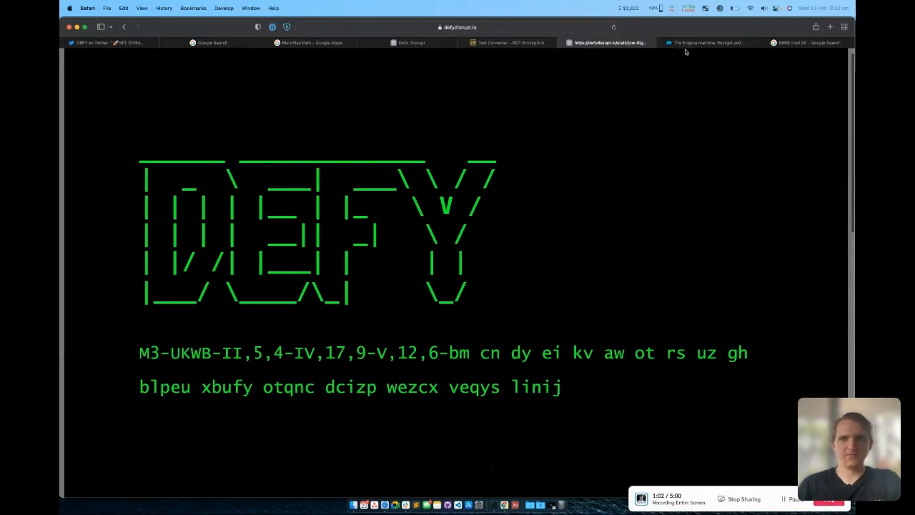
pyautogui.click(703, 43)
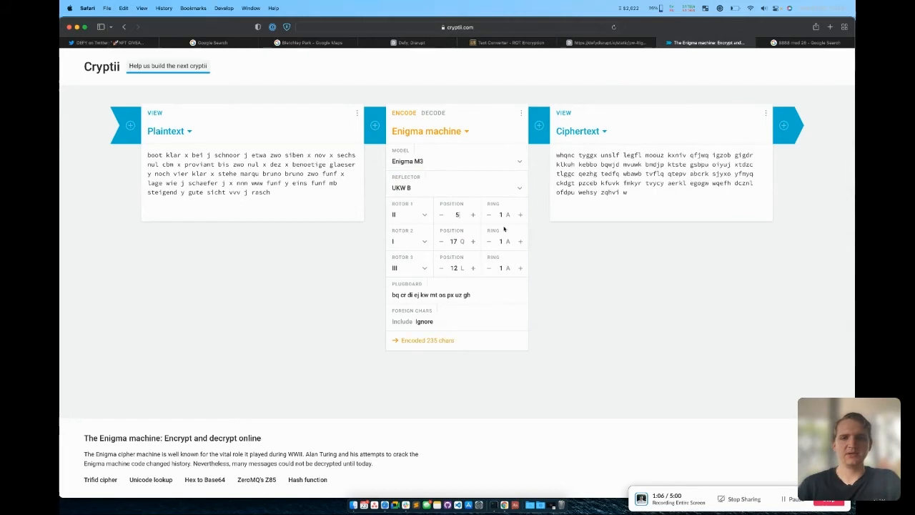
pyautogui.click(520, 214)
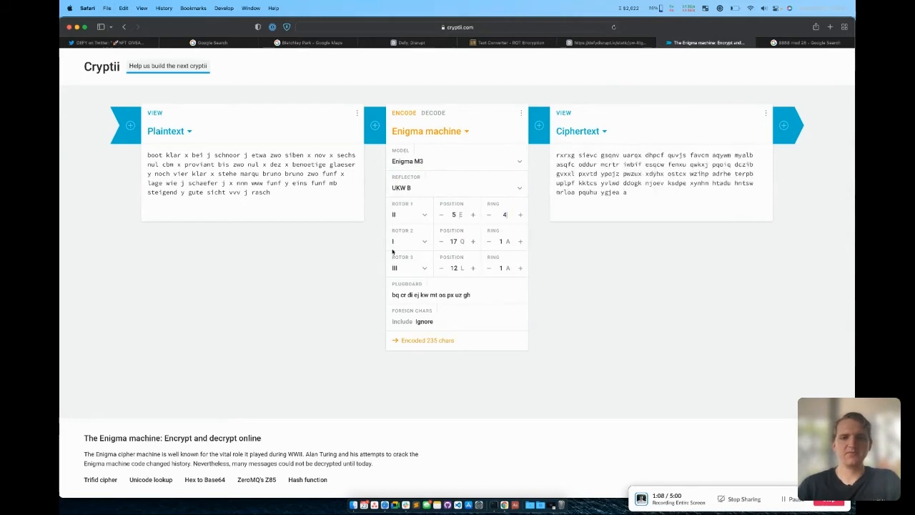
pyautogui.click(411, 43)
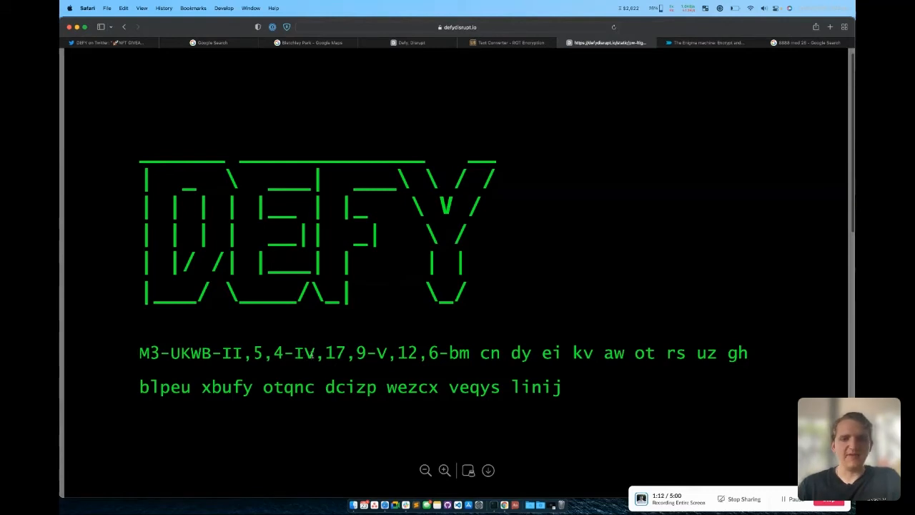
pyautogui.click(703, 42)
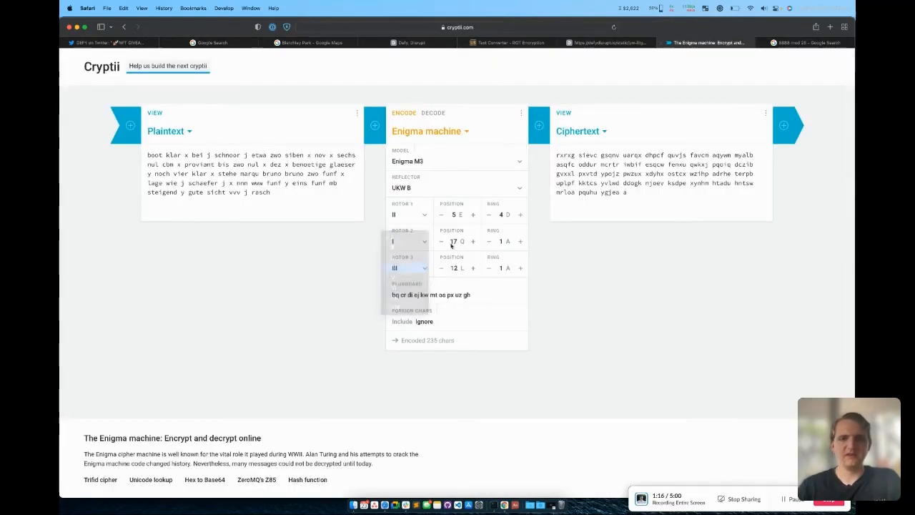
# Step: Set the second rotor to IV and the third rotor to V, adjusting its ring setting
pyautogui.click(400, 240)
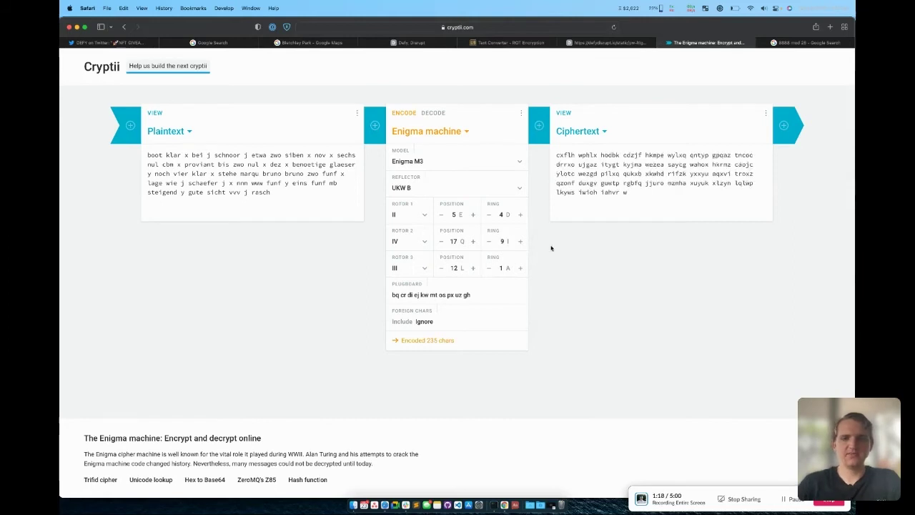
pyautogui.click(608, 43)
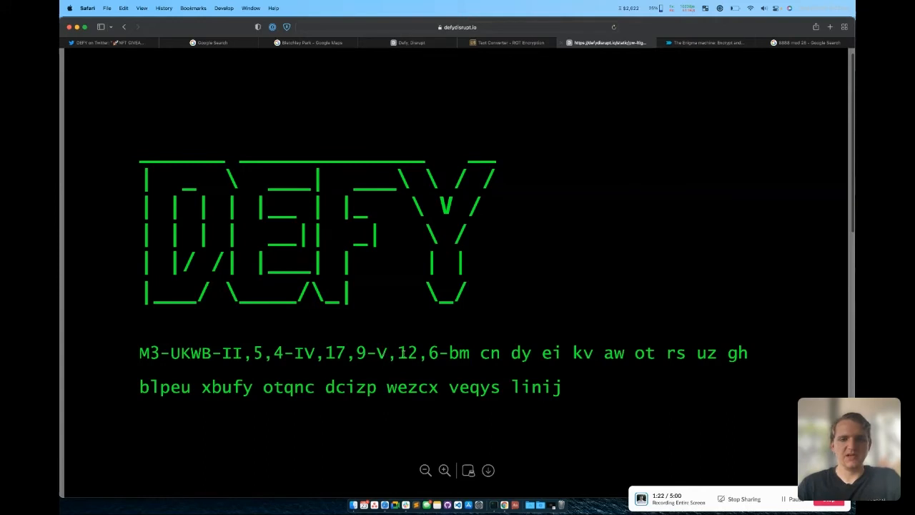
pyautogui.click(703, 43)
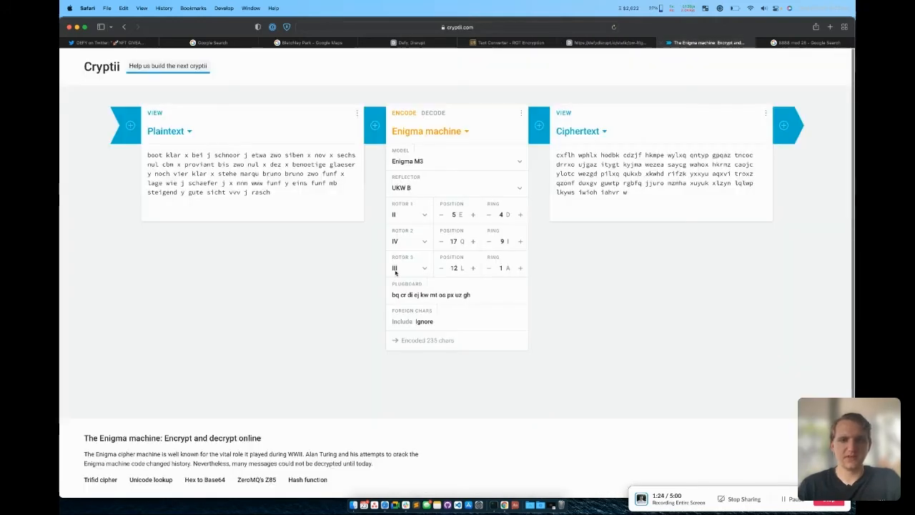
pyautogui.click(409, 267)
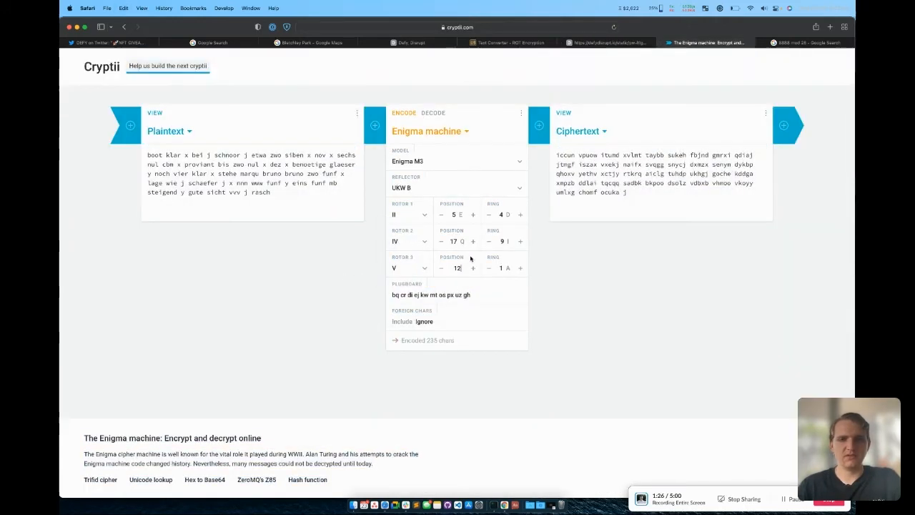
pyautogui.click(520, 267)
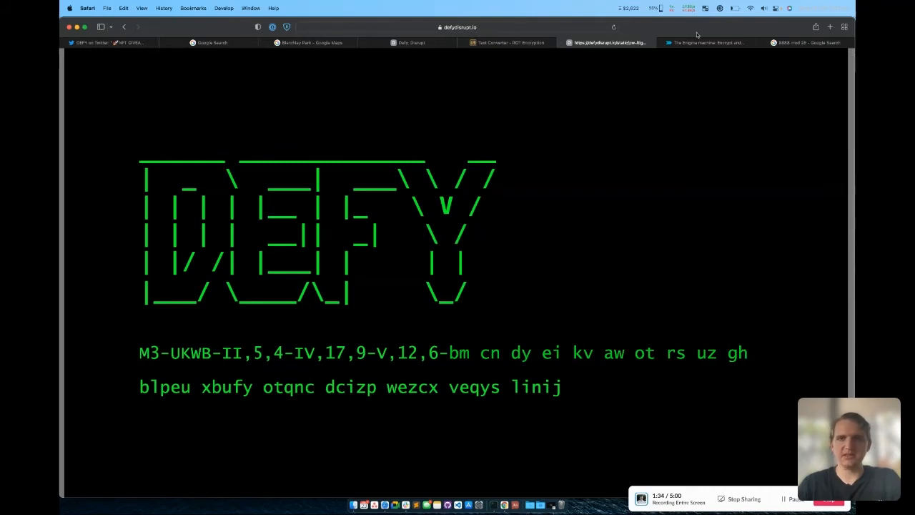
# Step: Switch the Enigma machine to decode the 'blpeu xbufy ...' line and select the resulting https link
pyautogui.click(703, 43)
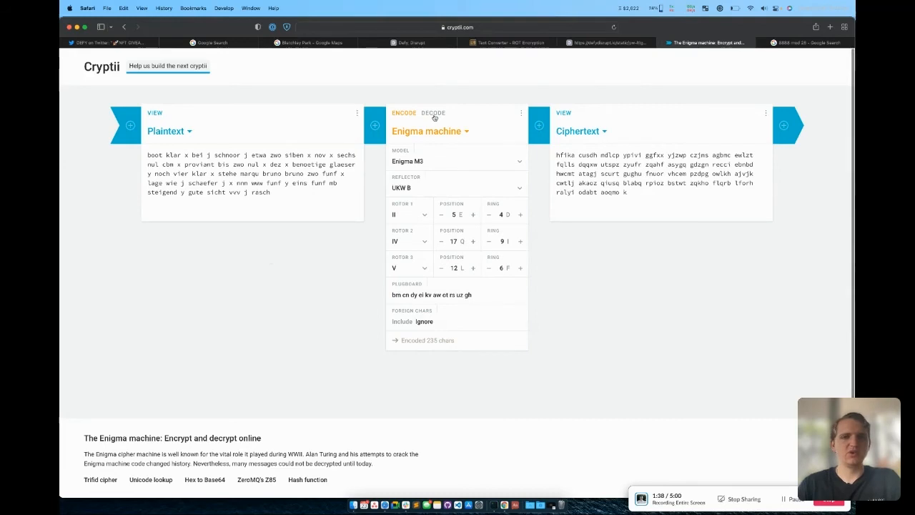
pyautogui.click(606, 43)
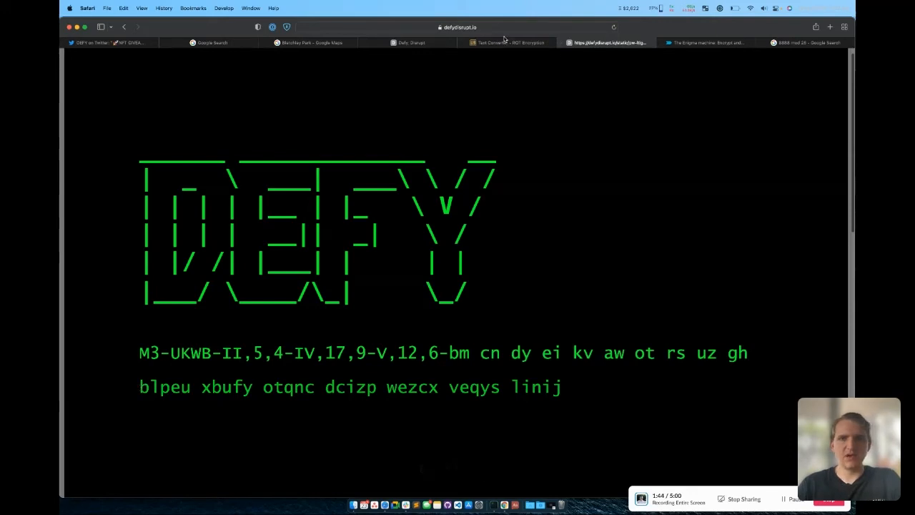
pyautogui.click(703, 43)
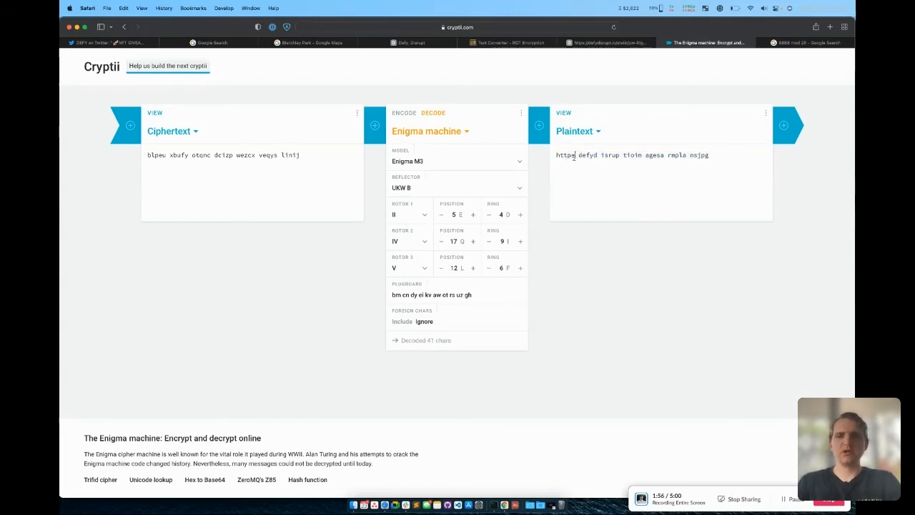
pyautogui.click(403, 112)
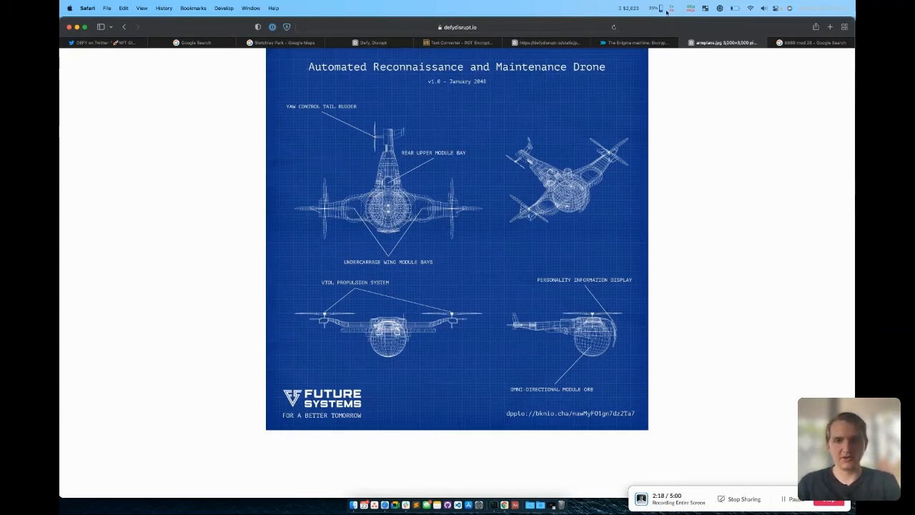
pyautogui.moveTo(246, 392)
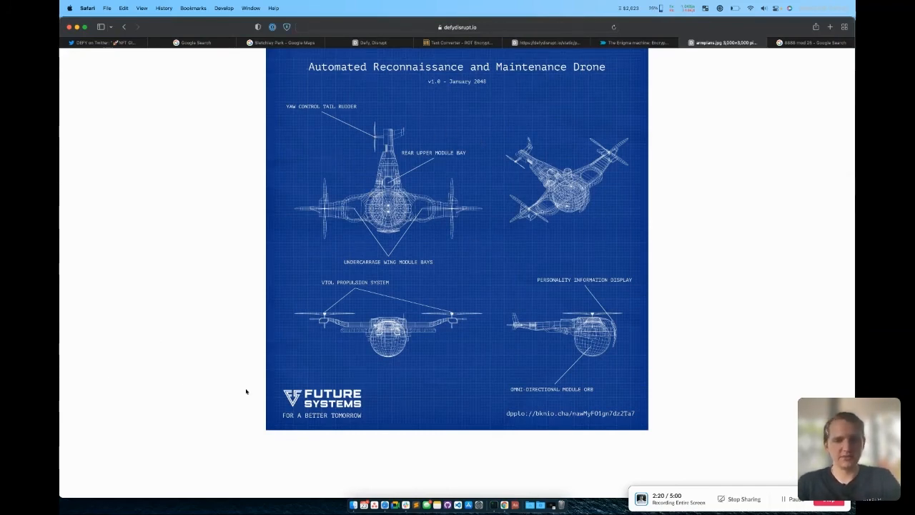
pyautogui.moveTo(530, 446)
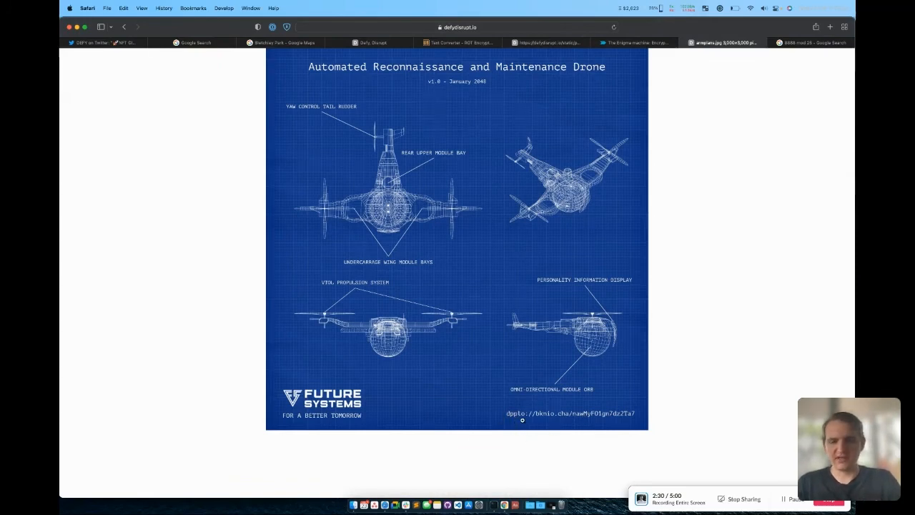
pyautogui.moveTo(523, 431)
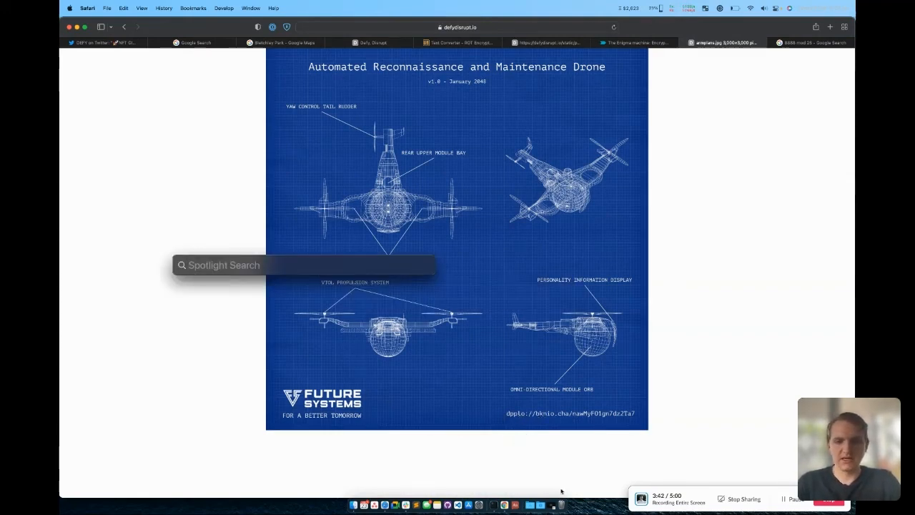
# Step: Write out the footer string dpplo://.cha/nawMyFO1gn7dz2T in Spotlight, correcting a typo
pyautogui.write('dpplo://bknio')
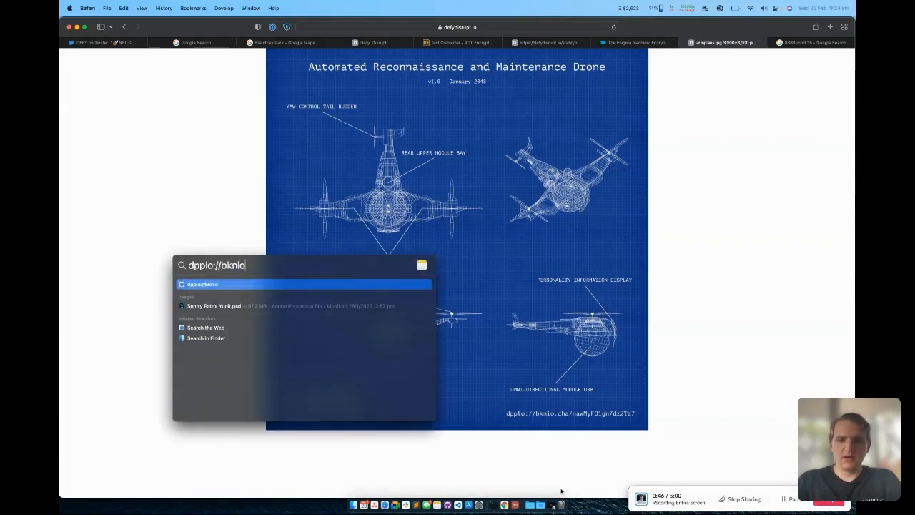
pyautogui.write('.cha/')
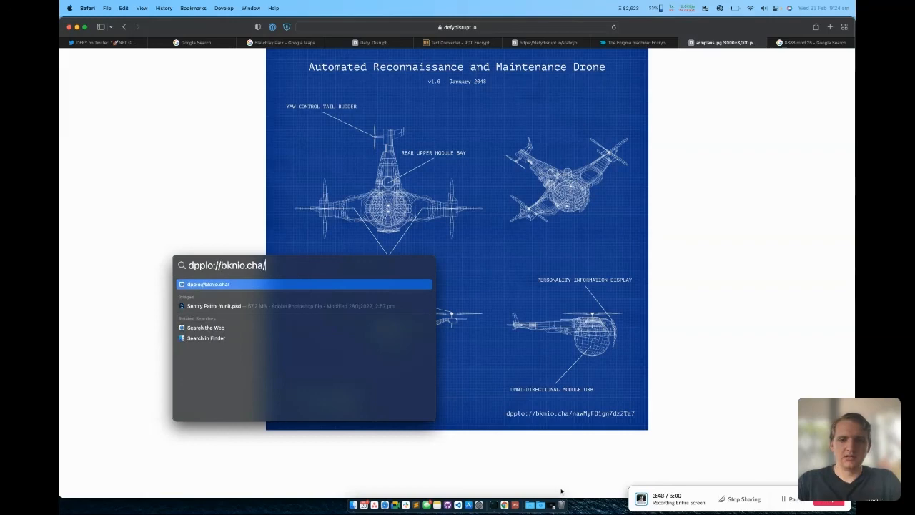
pyautogui.write('nawM')
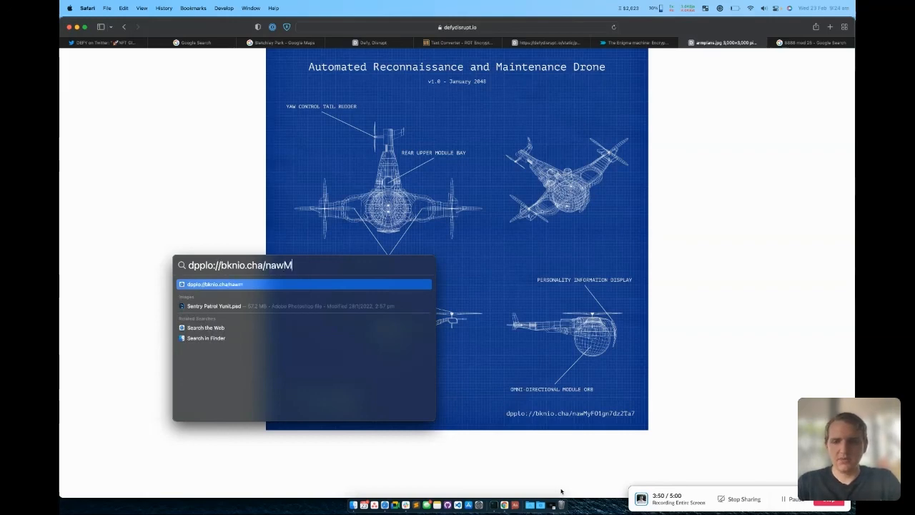
pyautogui.write('yF')
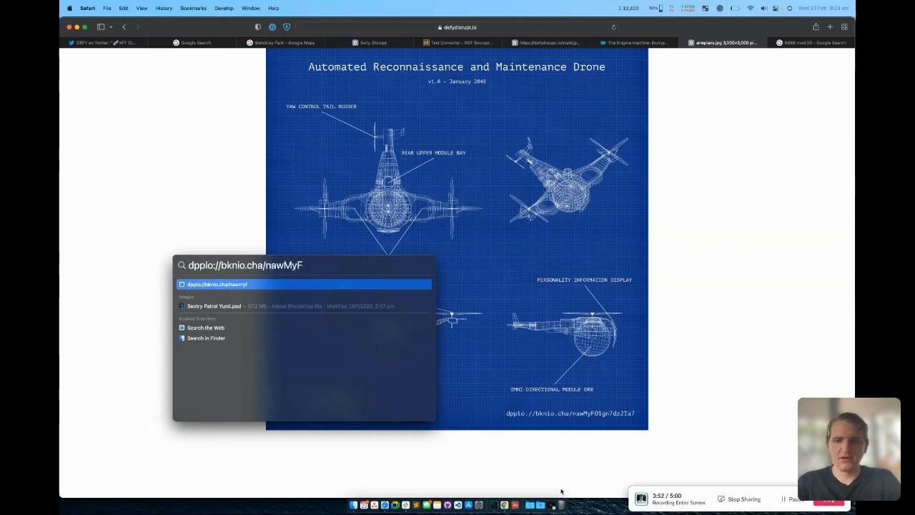
pyautogui.write('O')
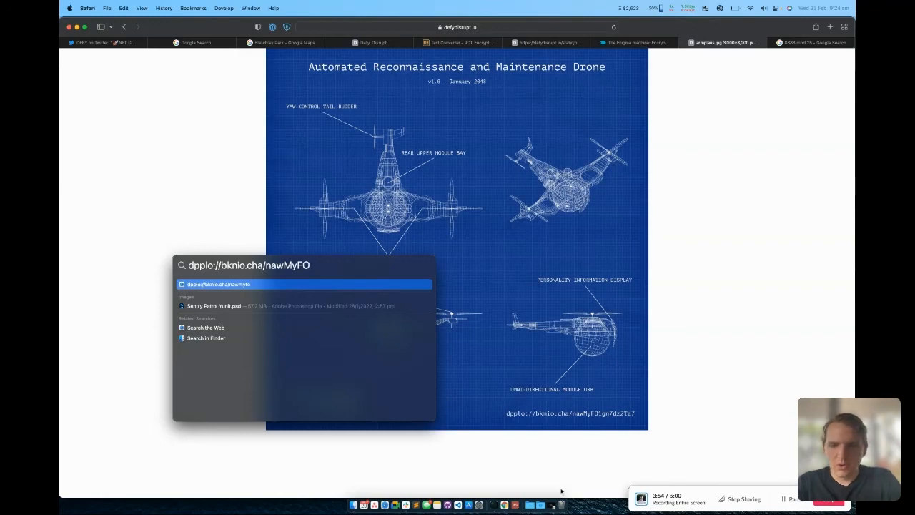
pyautogui.write('1gn')
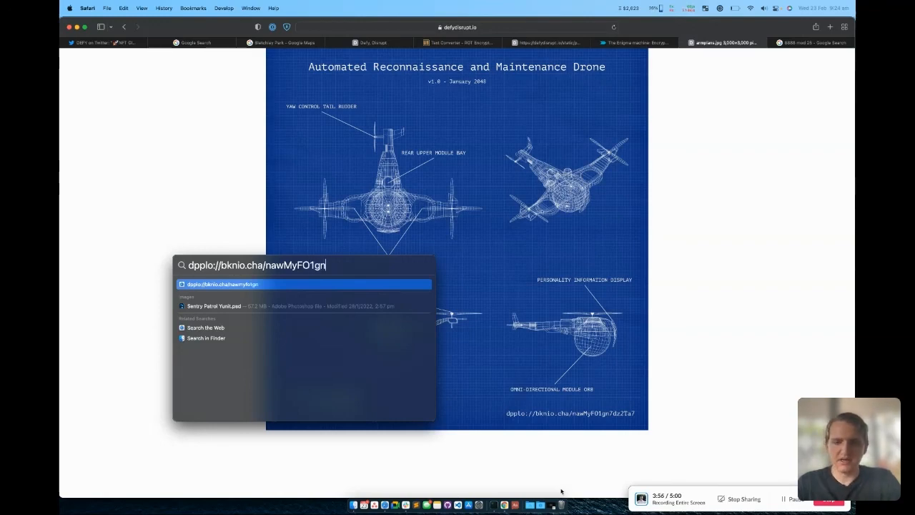
pyautogui.write('7')
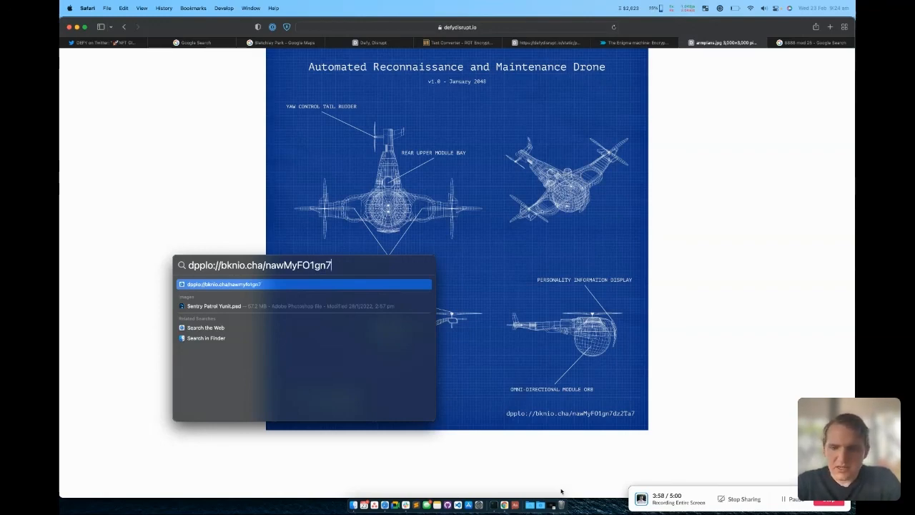
pyautogui.write('dzt')
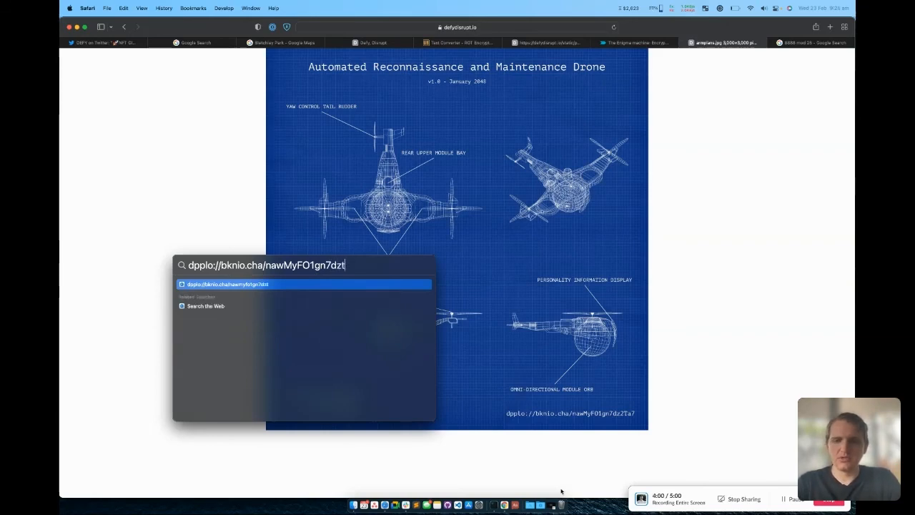
pyautogui.press('backspace')
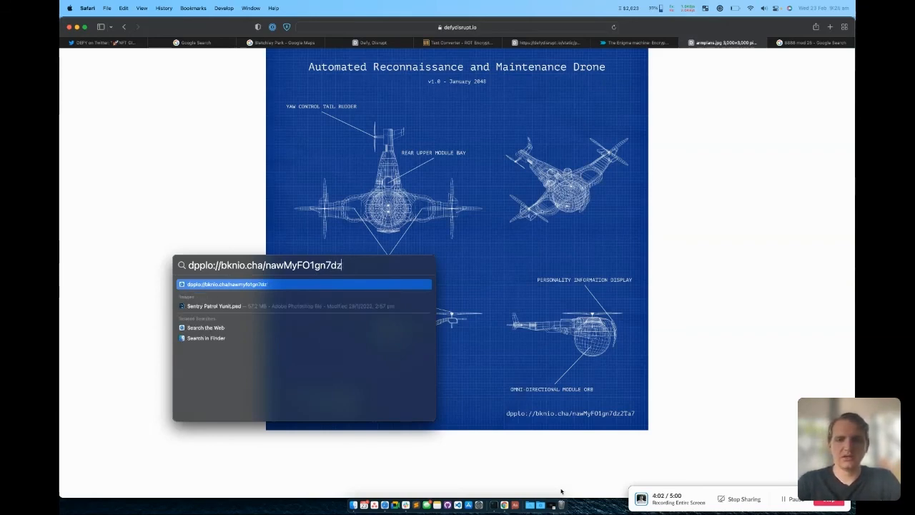
pyautogui.write('2T')
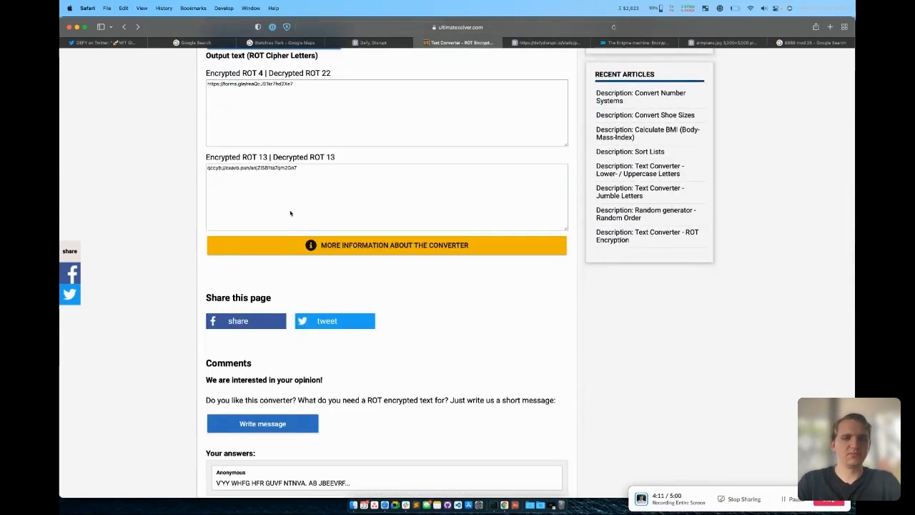
# Step: Run the scrambled address through the ROT converter to reveal the forms.gle link at ROT 22
pyautogui.click(829, 27)
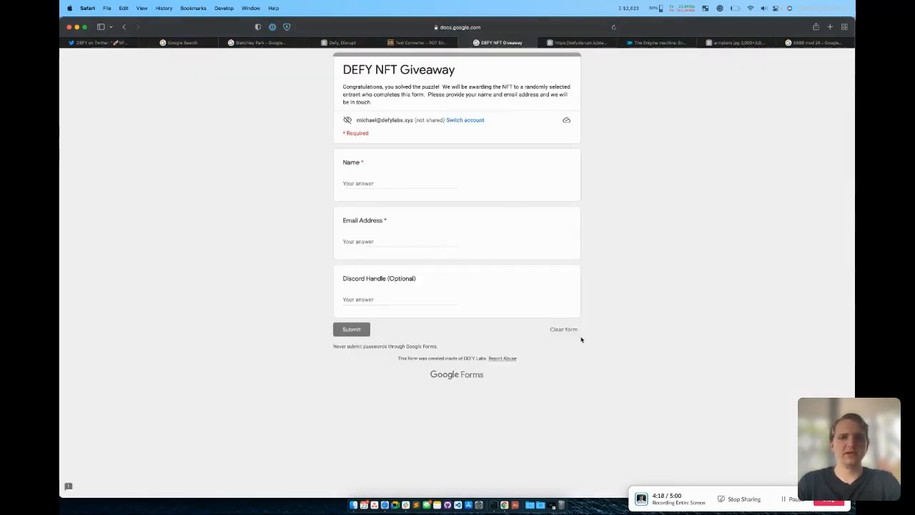
pyautogui.moveTo(784, 473)
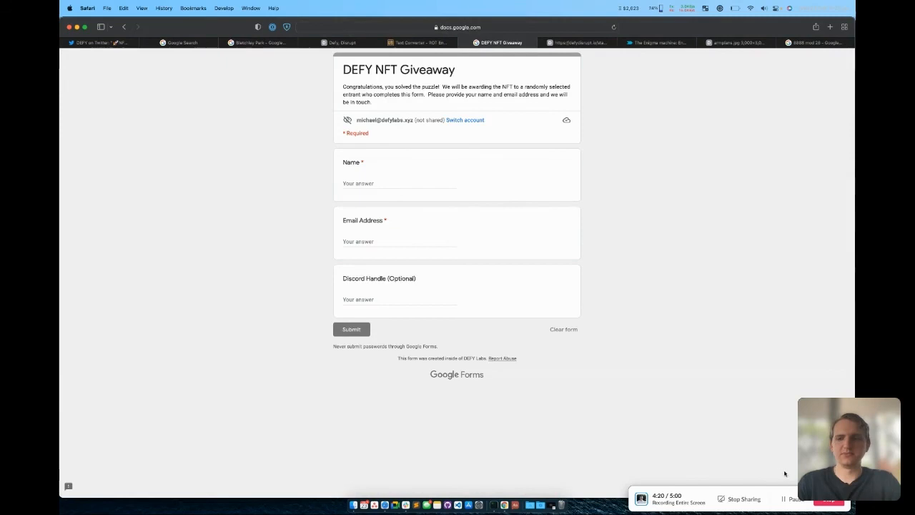
pyautogui.moveTo(764, 453)
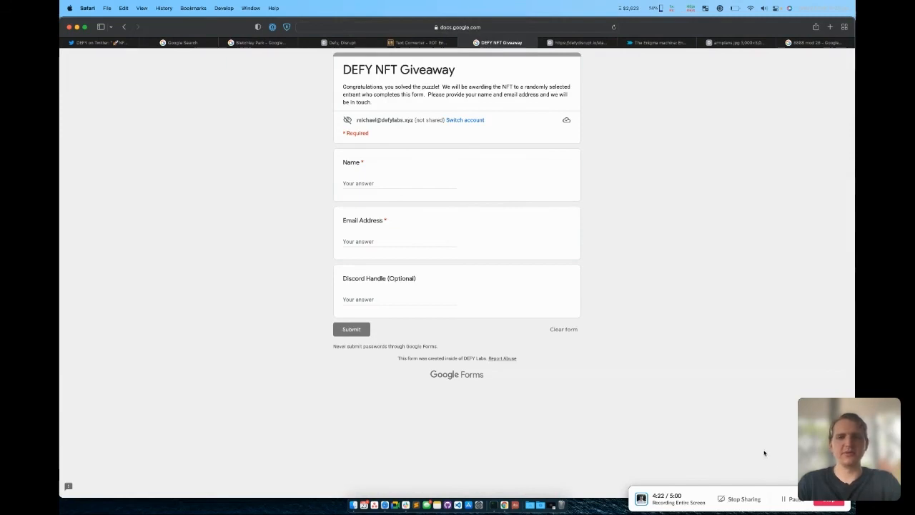